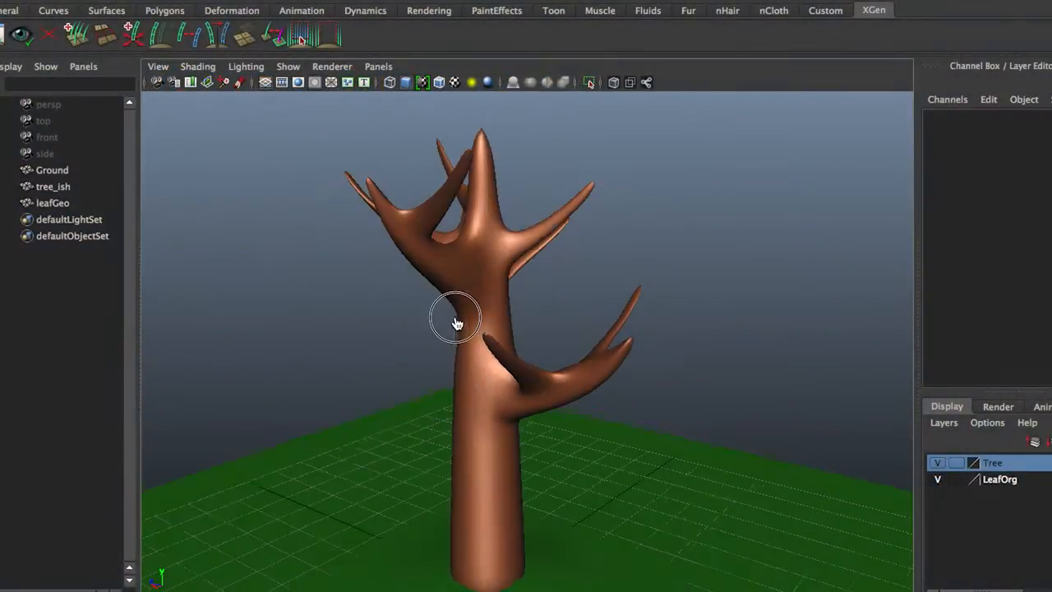
Orbit around the bare tree to inspect its branches from several sides
drag(457, 321, 395, 304)
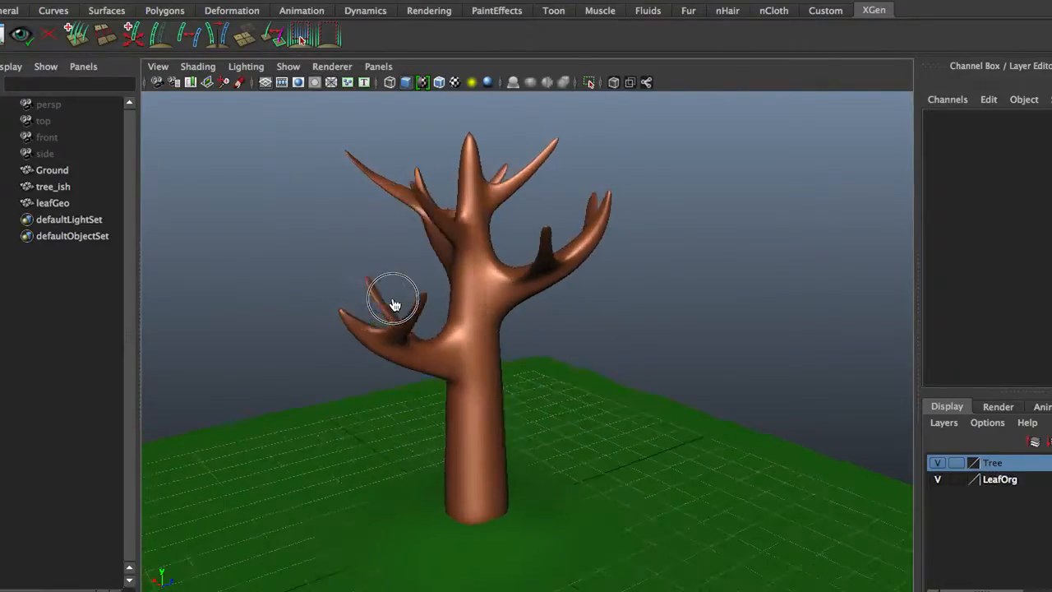
drag(395, 304, 387, 292)
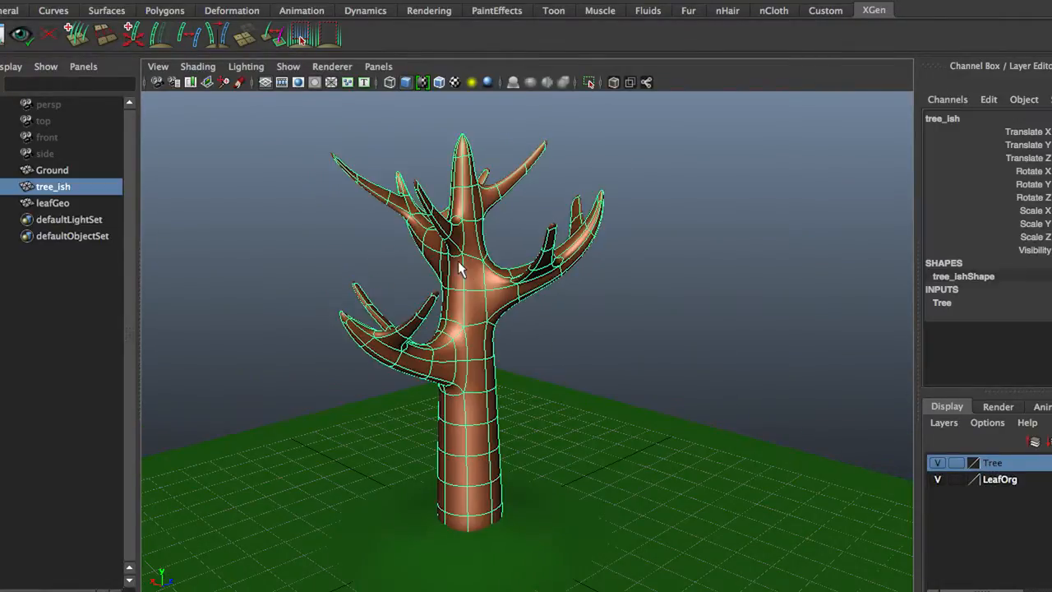
mouse_move(951, 329)
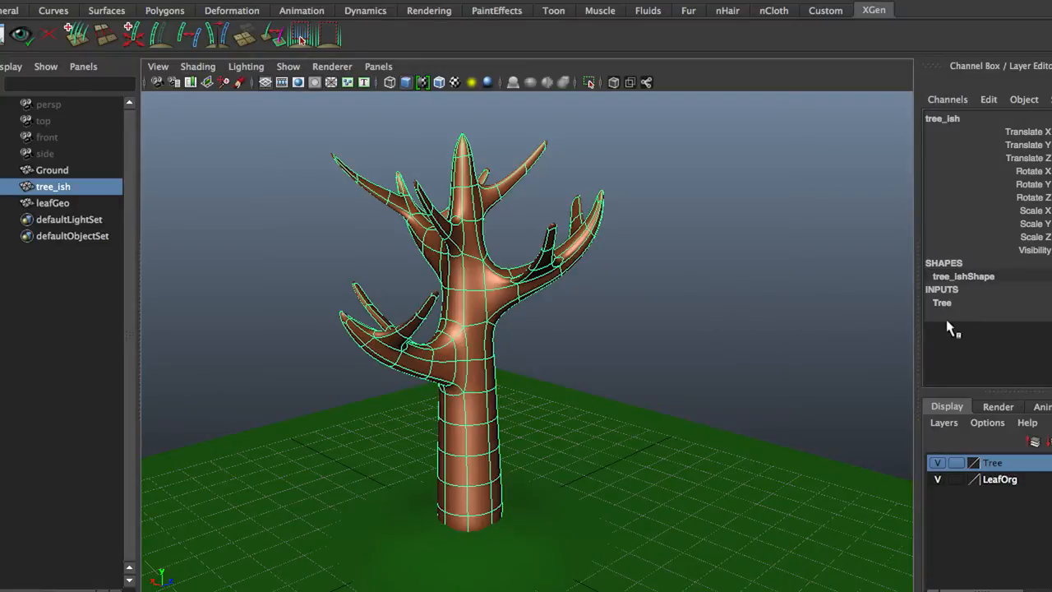
mouse_move(641, 316)
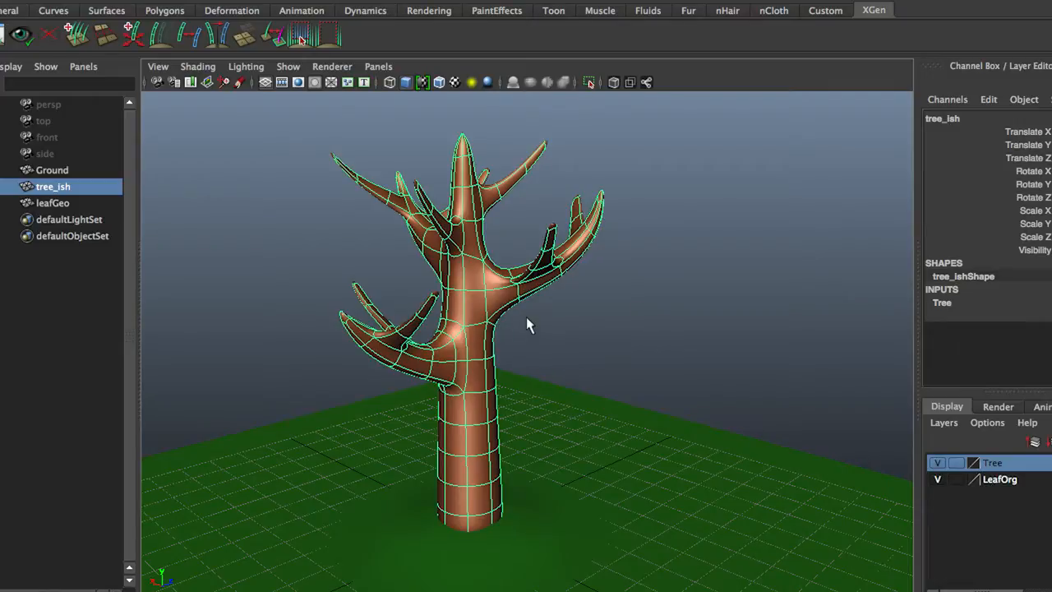
drag(529, 326, 510, 286)
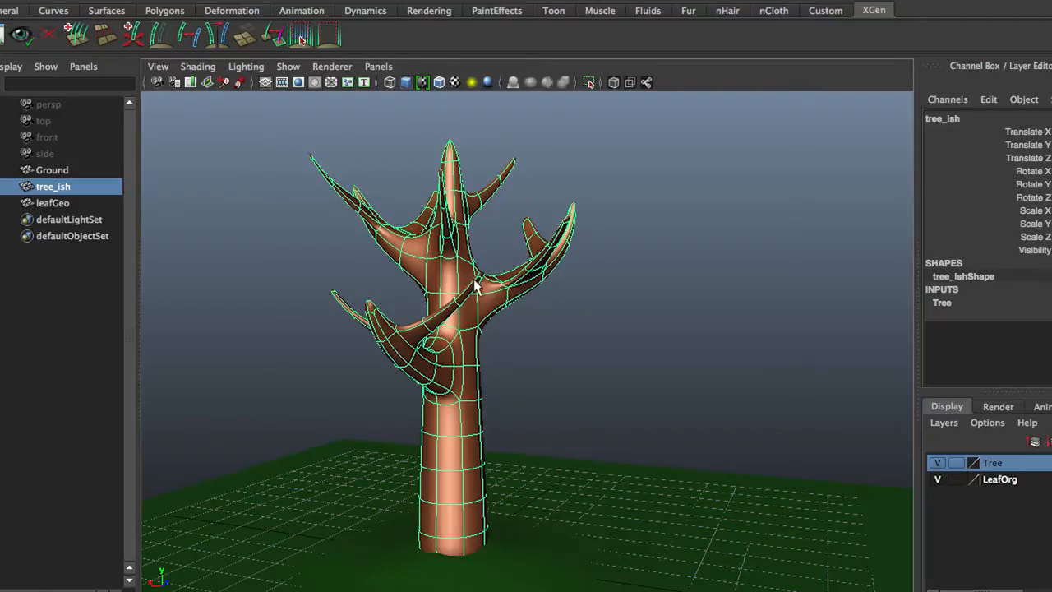
mouse_move(477, 299)
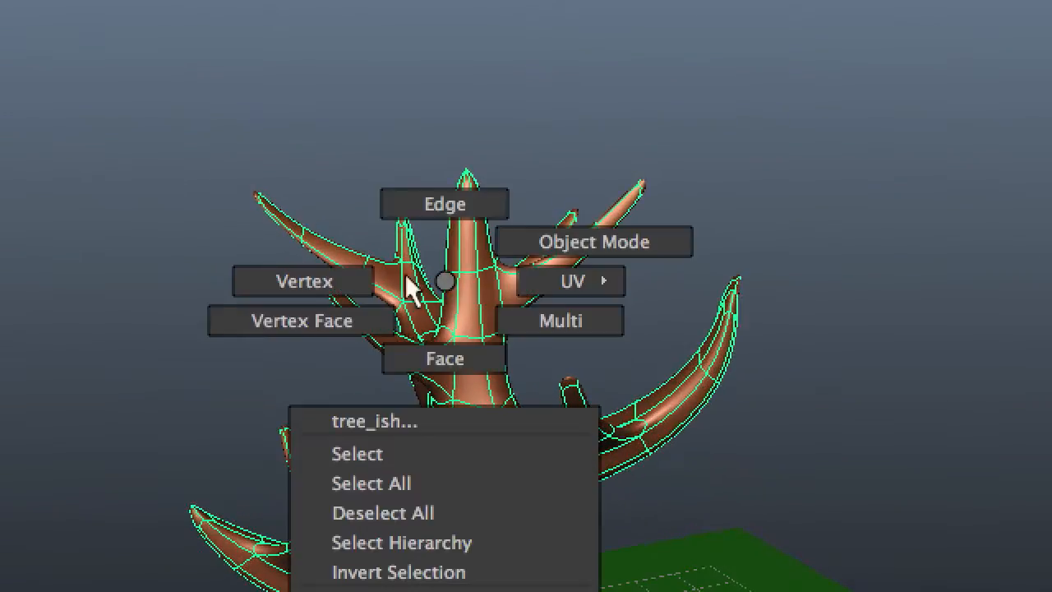
Switch to face selection and pick faces on the left and right branch tips, Shift-adding more
click(593, 240)
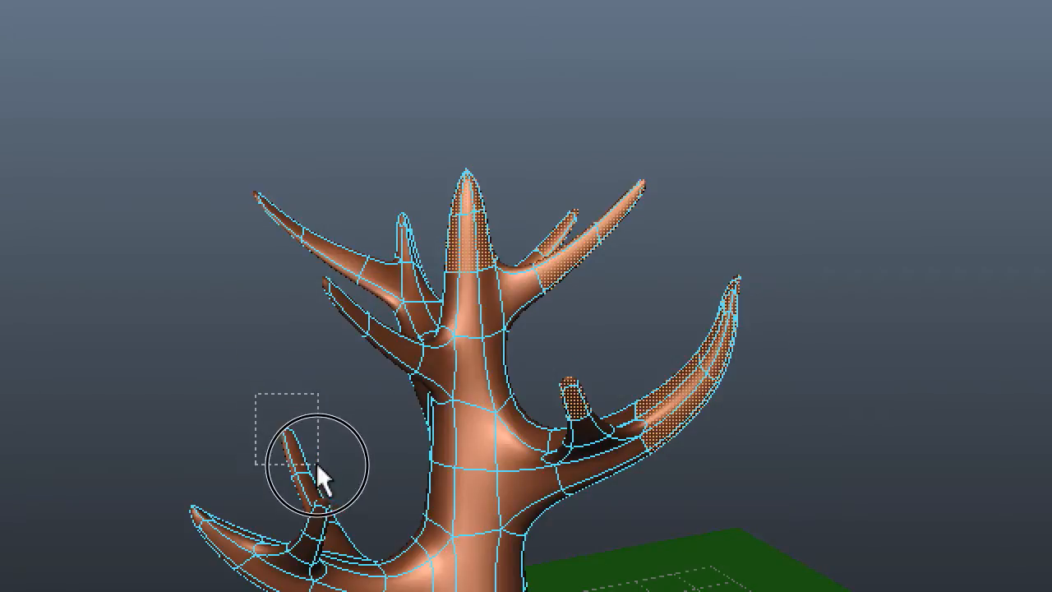
drag(329, 468, 263, 493)
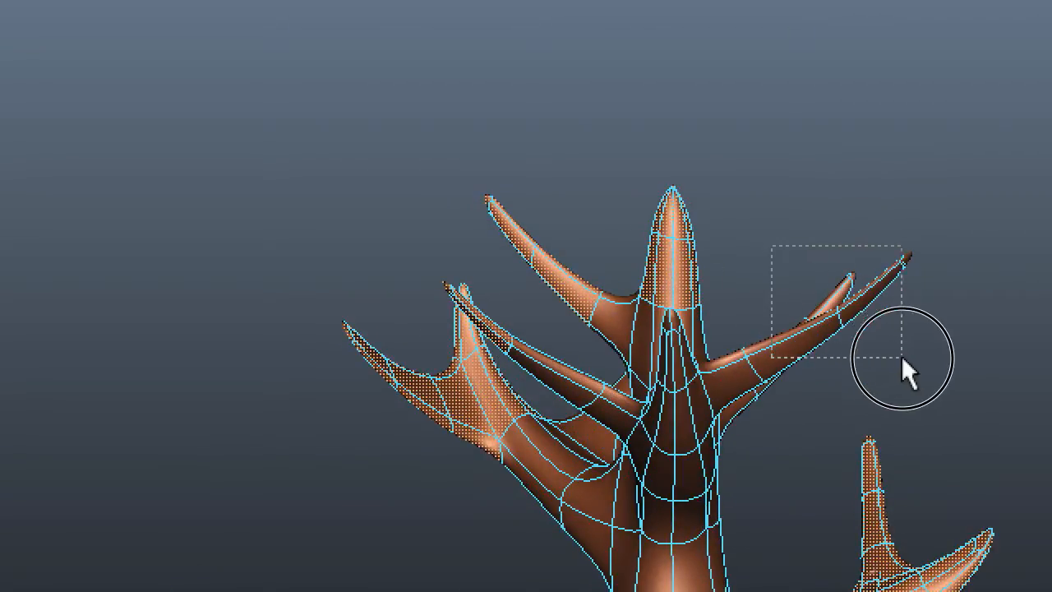
drag(904, 361, 567, 469)
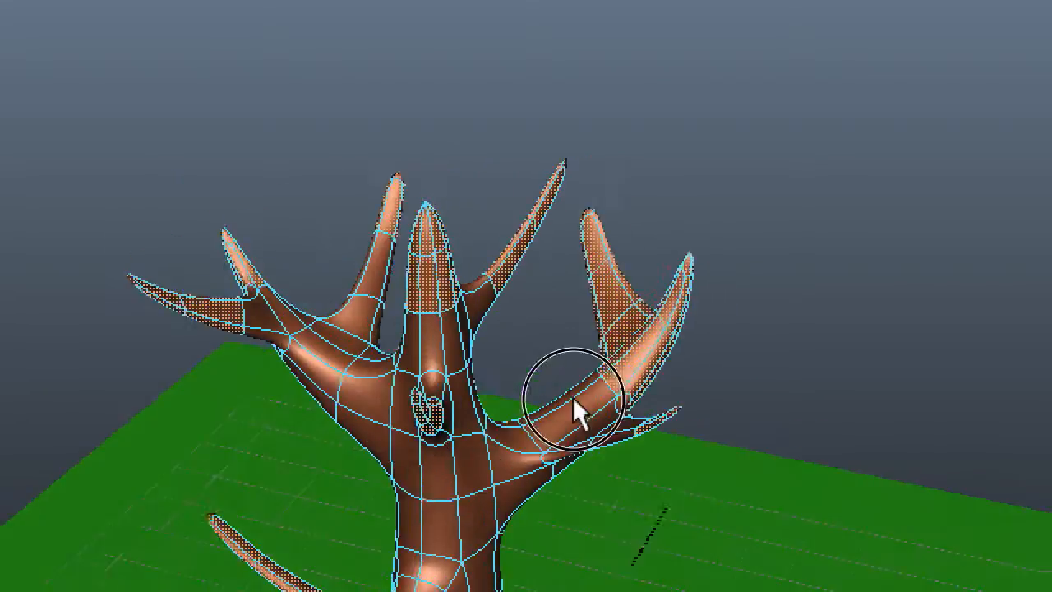
drag(578, 415, 501, 353)
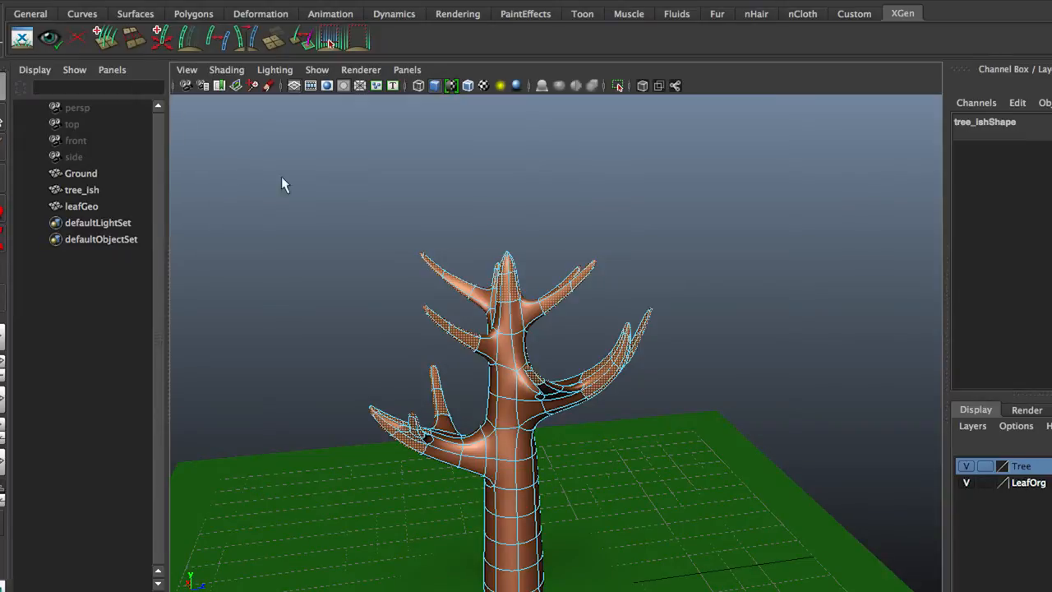
mouse_move(917, 18)
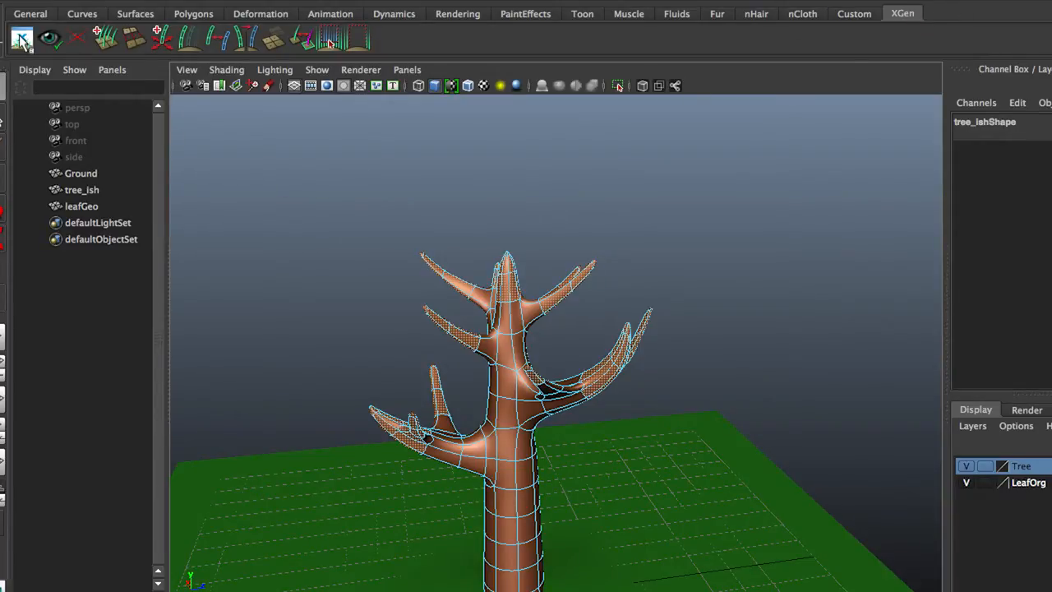
mouse_move(23, 39)
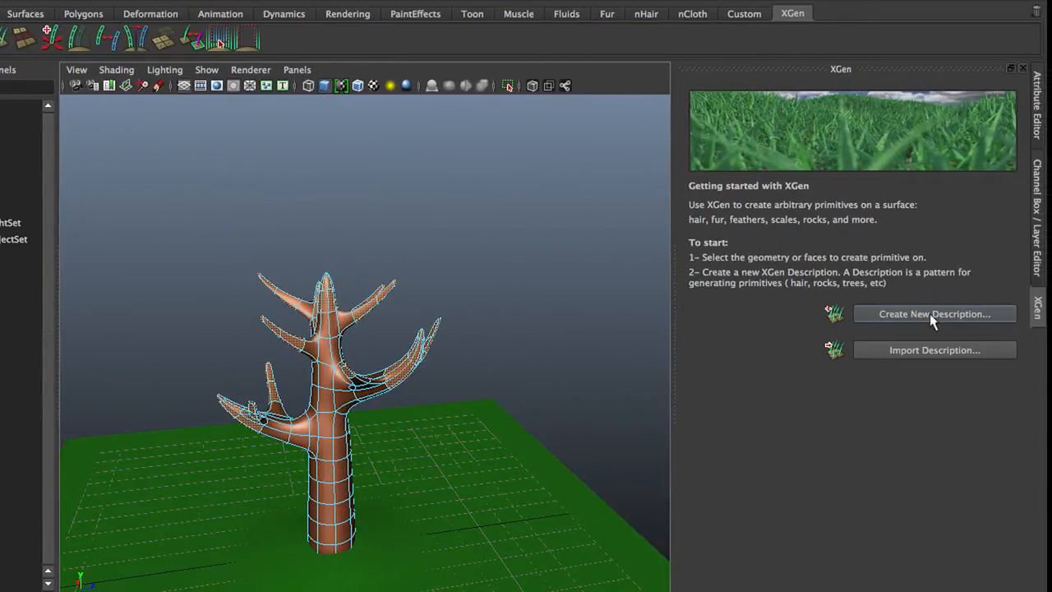
mouse_move(736, 336)
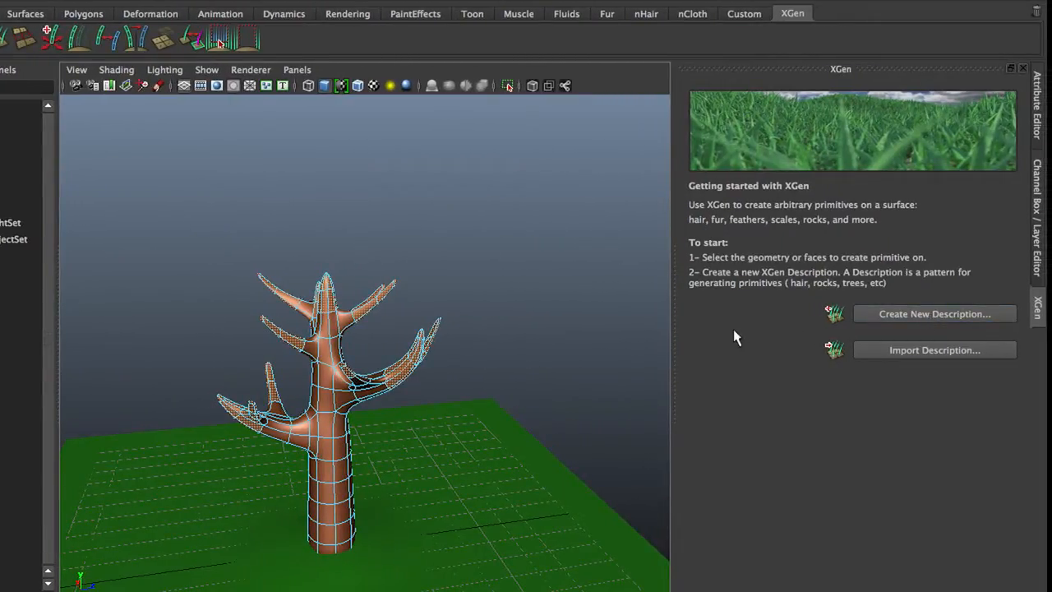
mouse_move(625, 276)
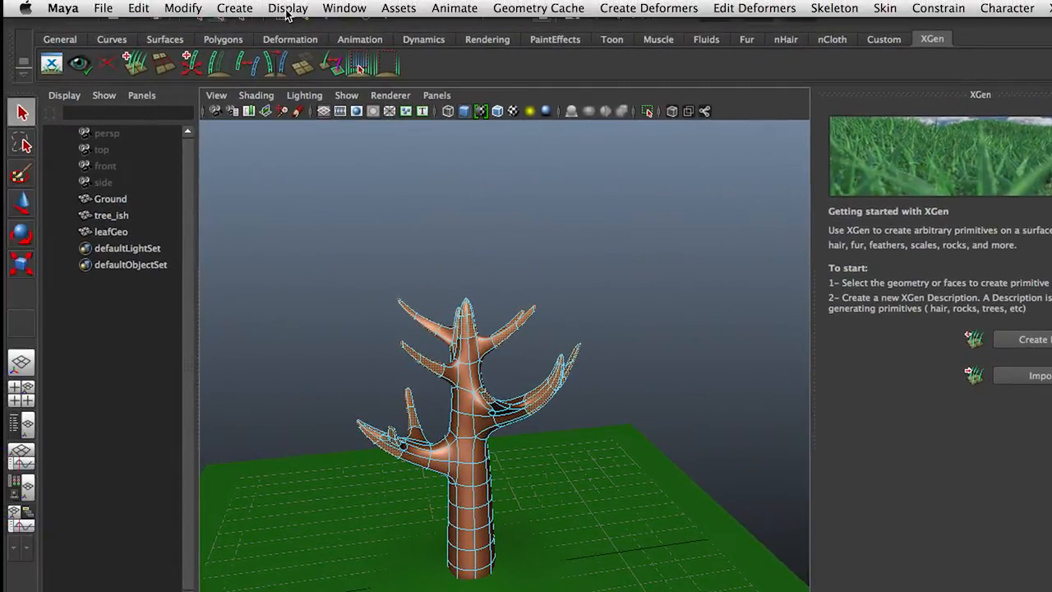
click(343, 9)
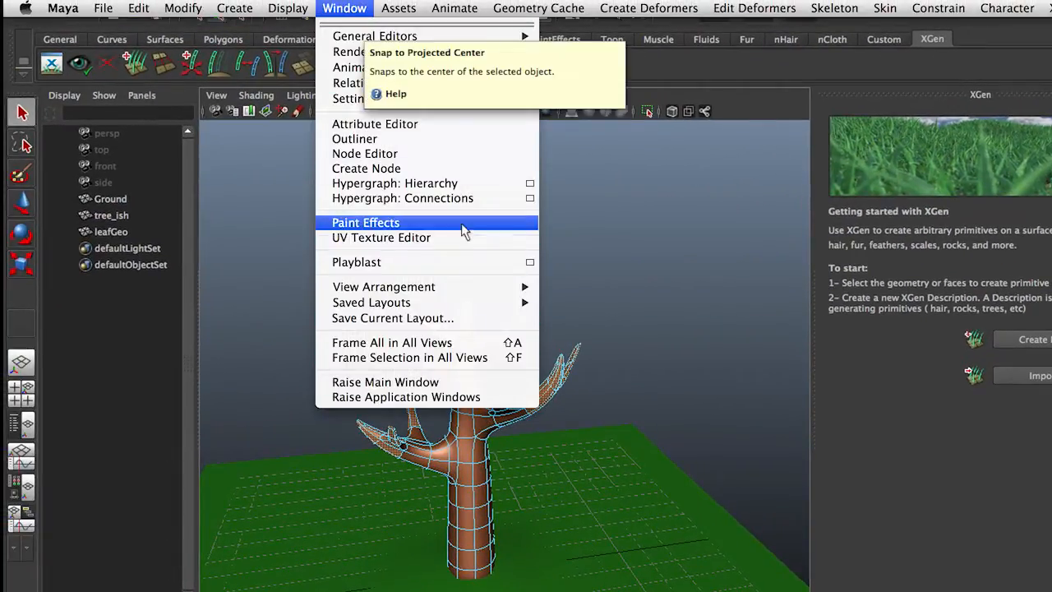
mouse_move(348, 99)
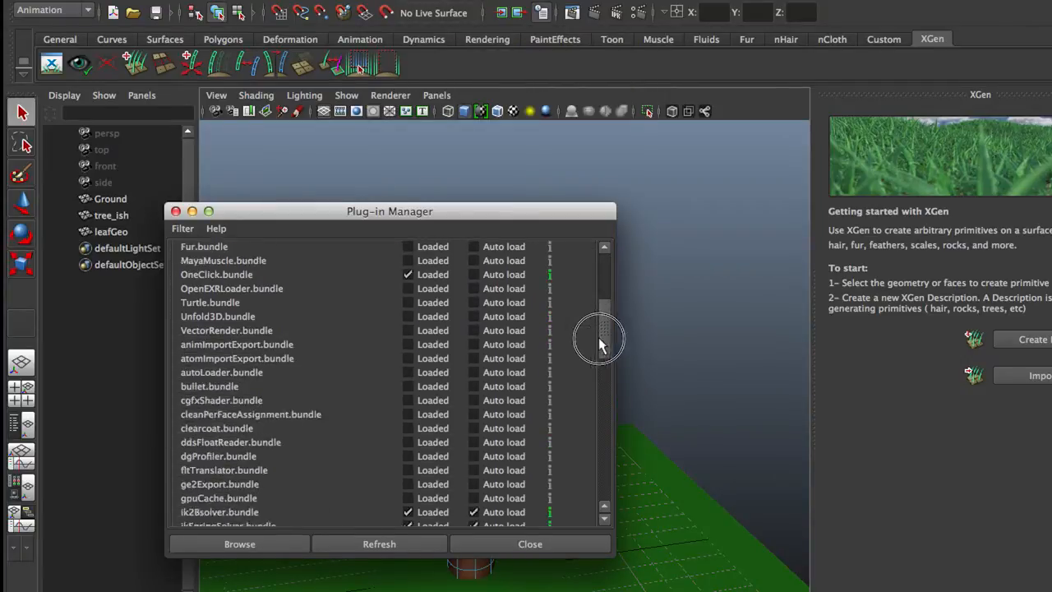
scroll(down, 3)
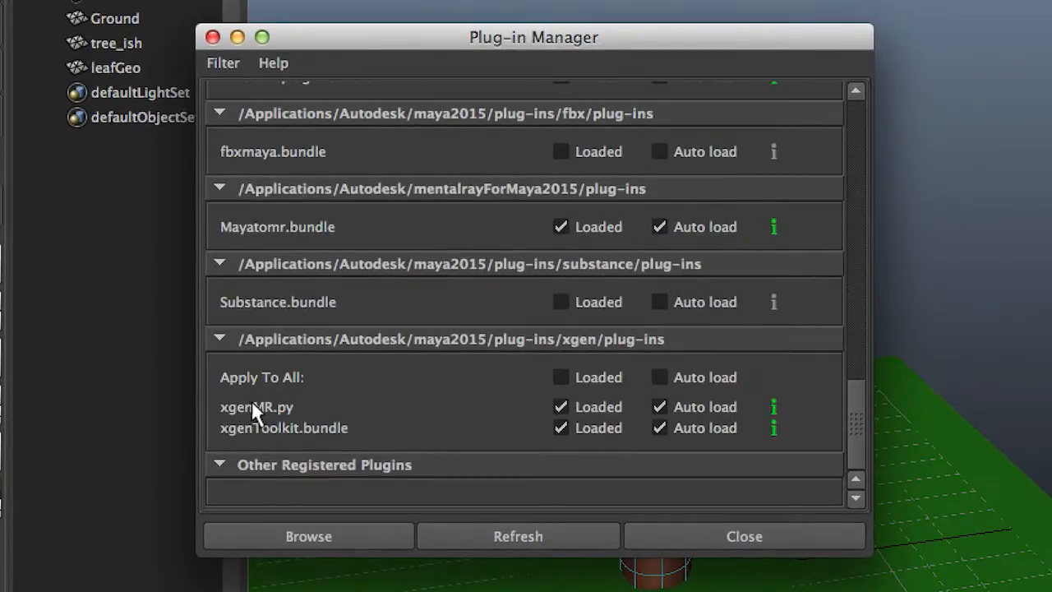
mouse_move(534, 443)
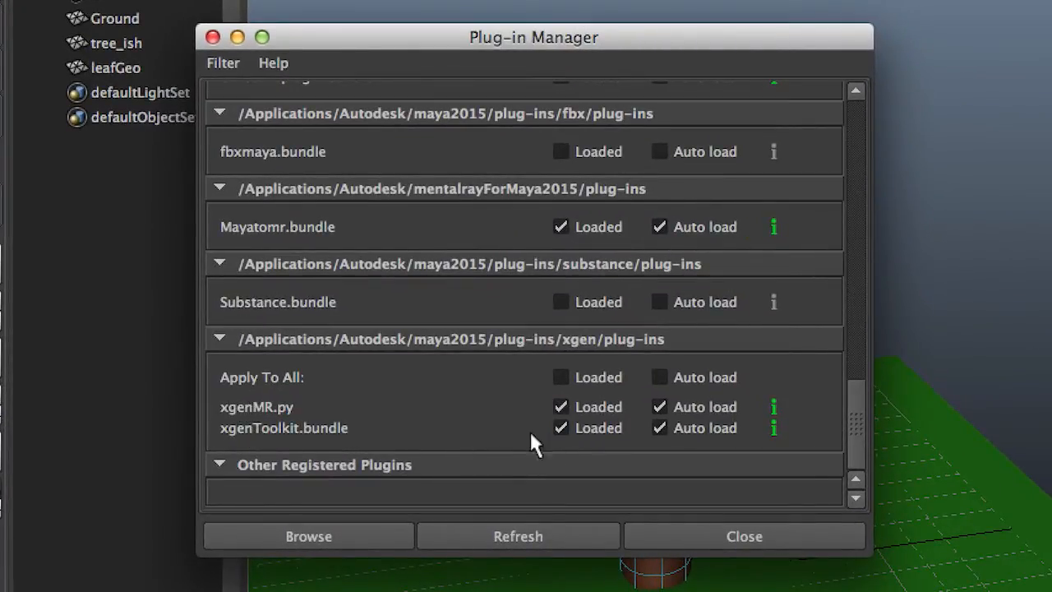
mouse_move(272, 419)
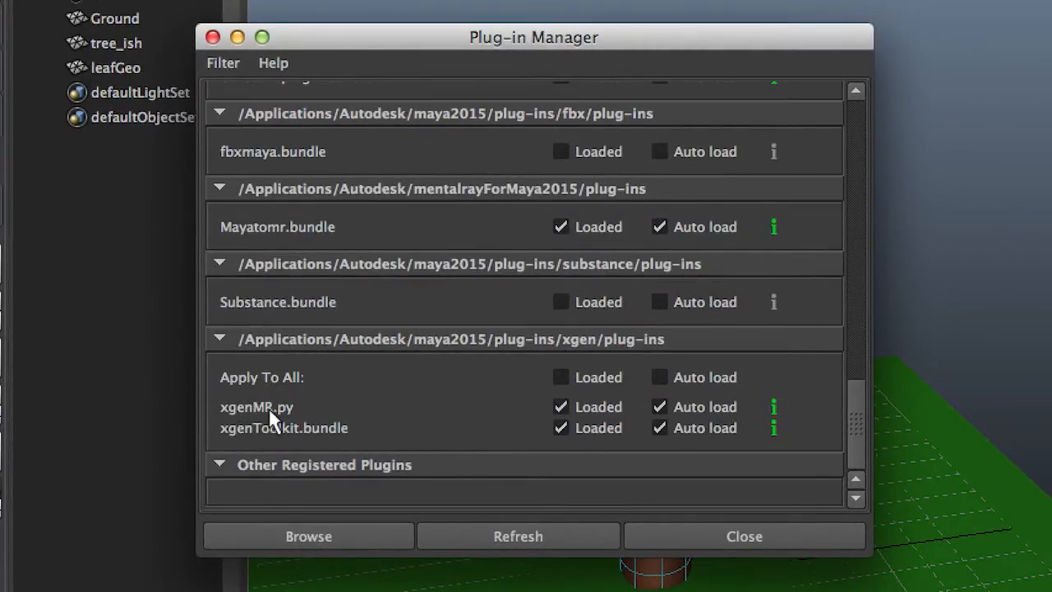
mouse_move(309, 411)
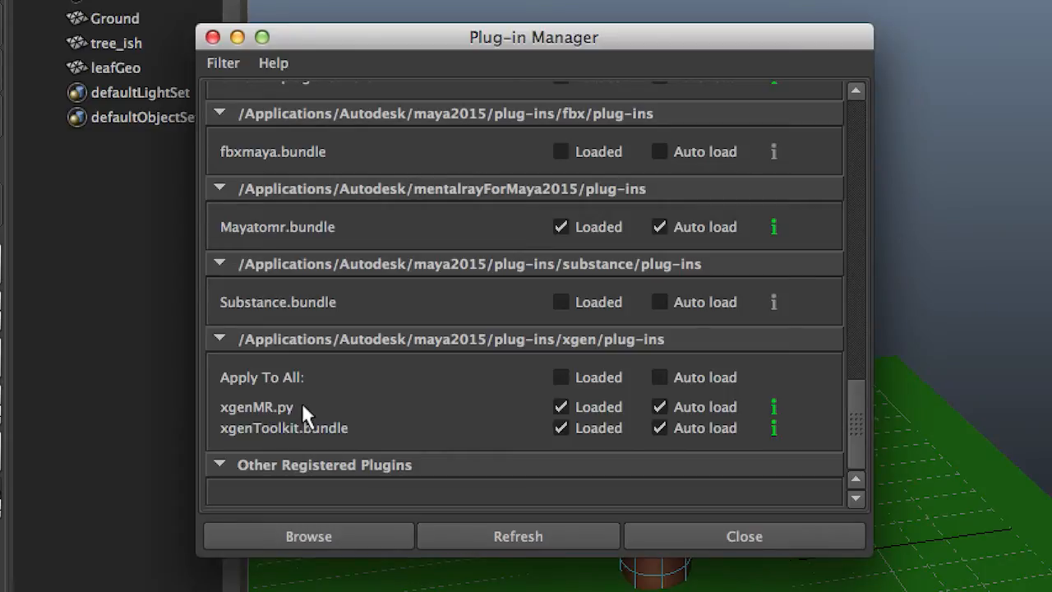
mouse_move(691, 536)
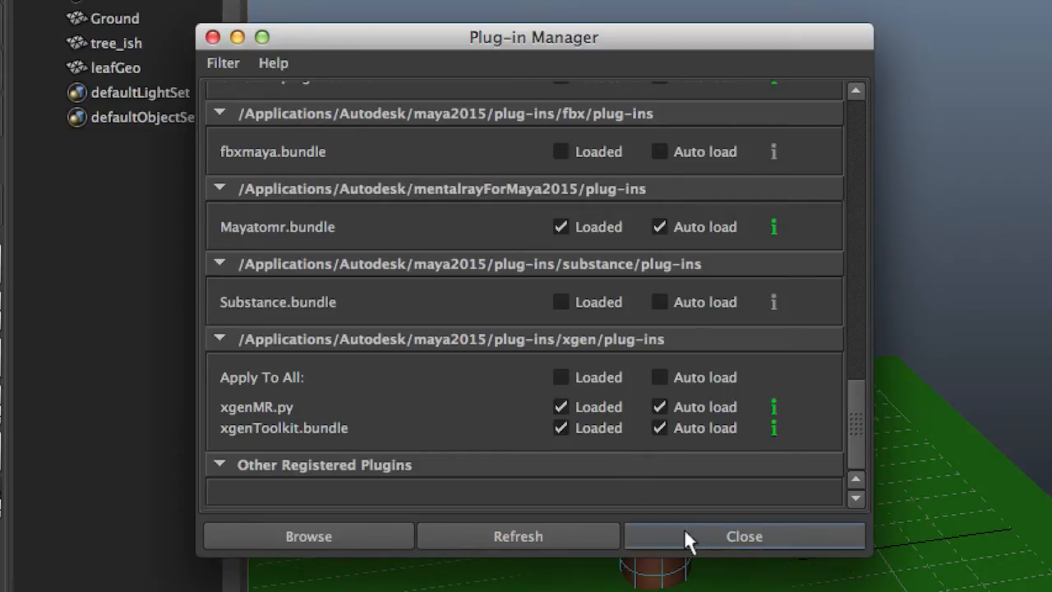
click(743, 536)
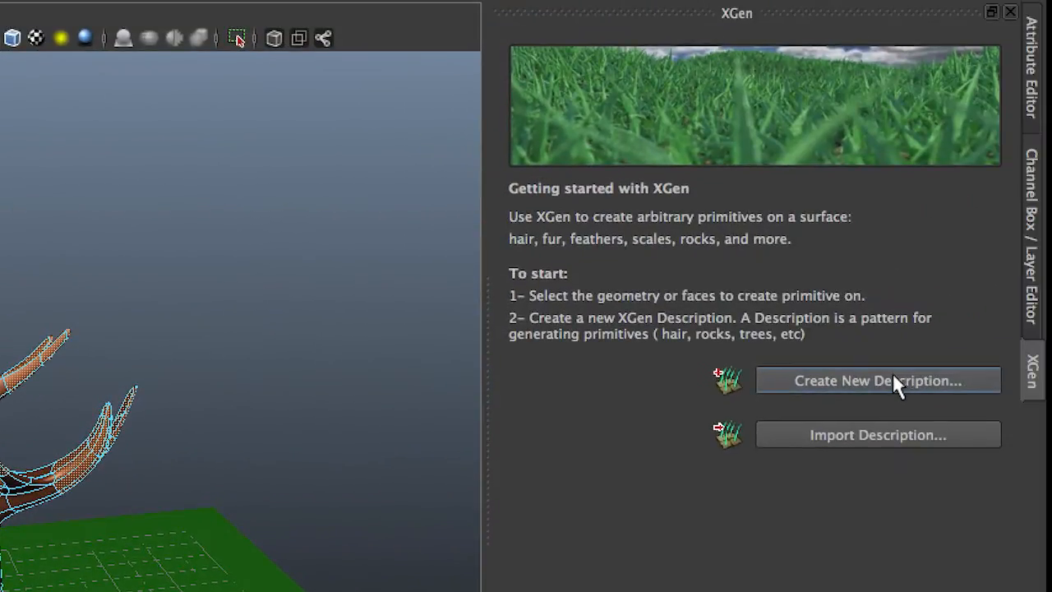
Start a new XGen description named putSomeLeafsOn in a new collection treeStuff
click(877, 380)
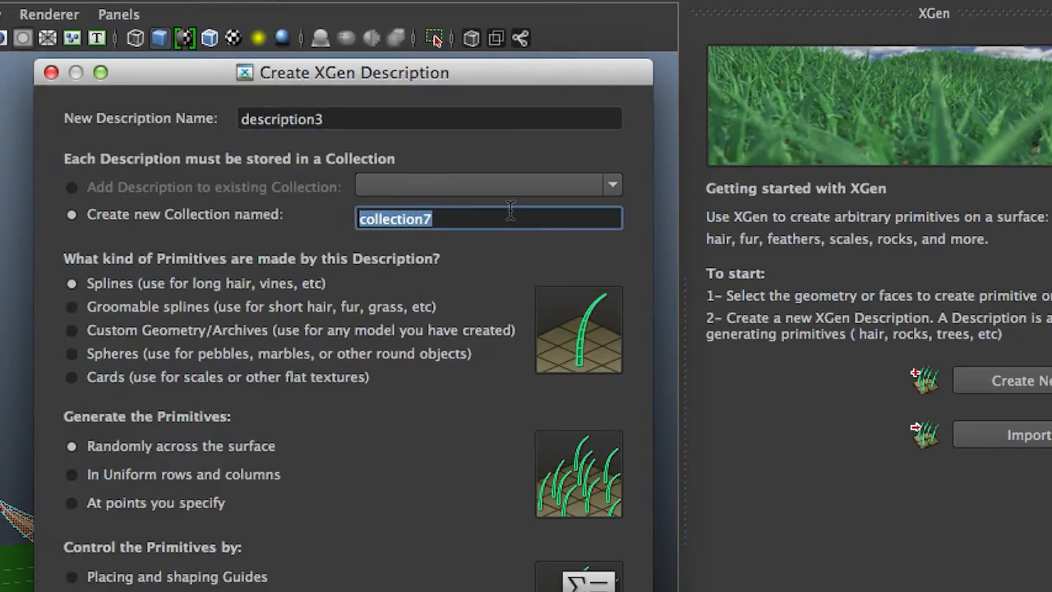
text(treeStur)
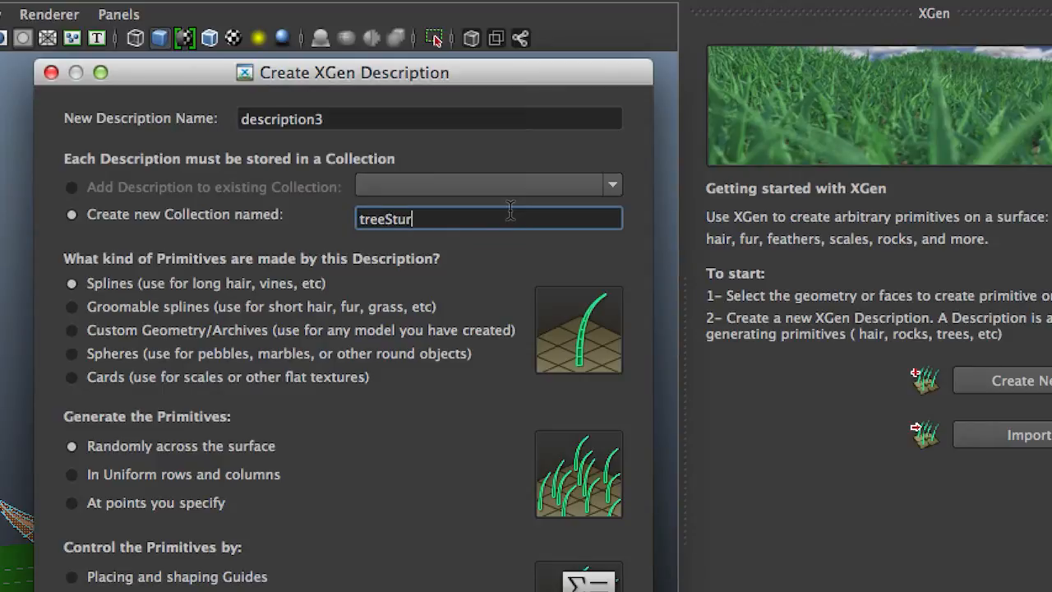
text(ff)
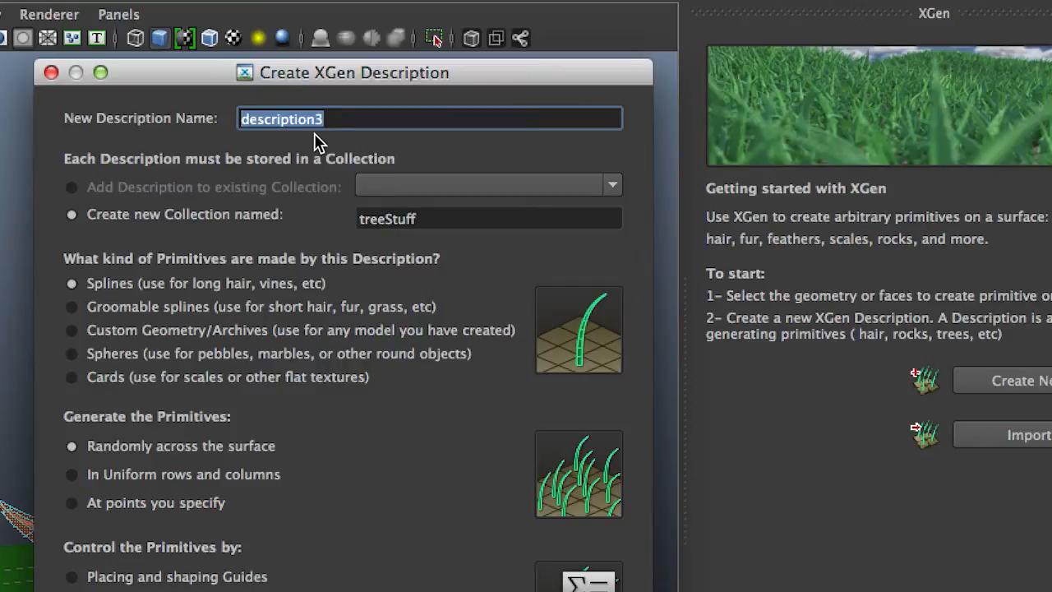
text(put)
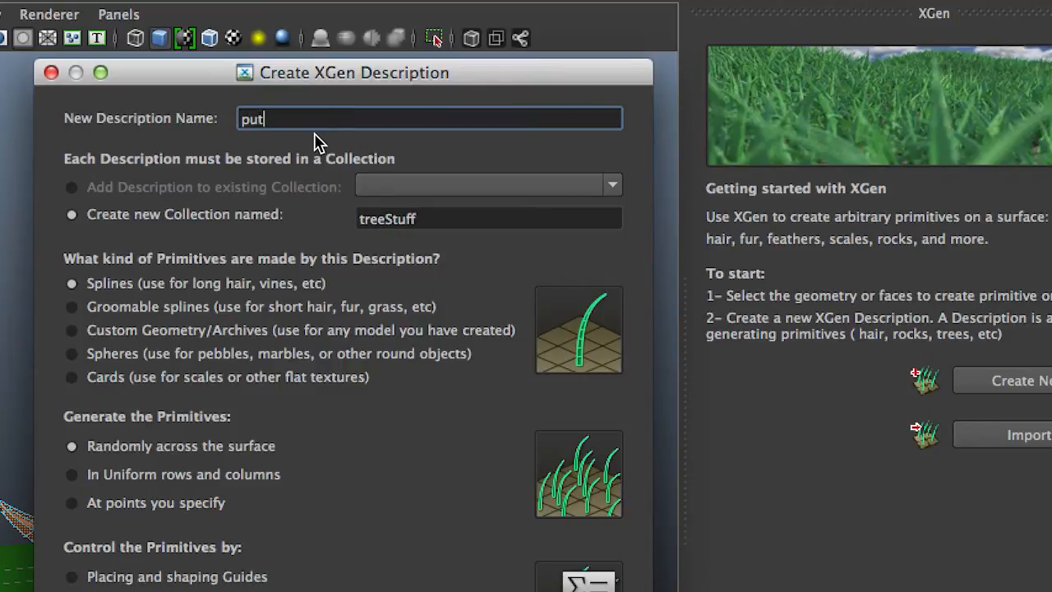
text(SomeLeafs)
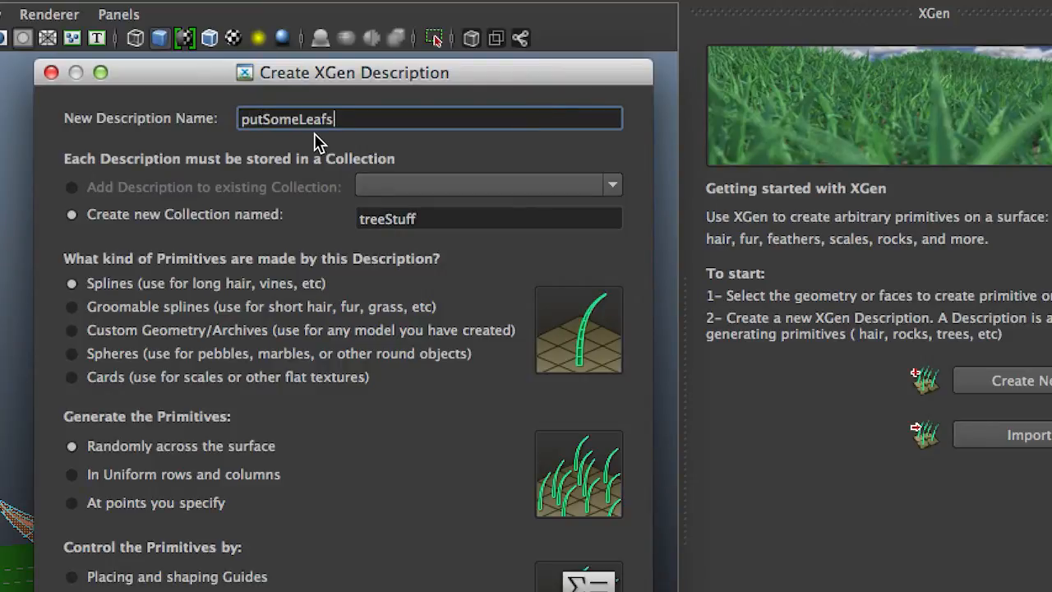
text(On)
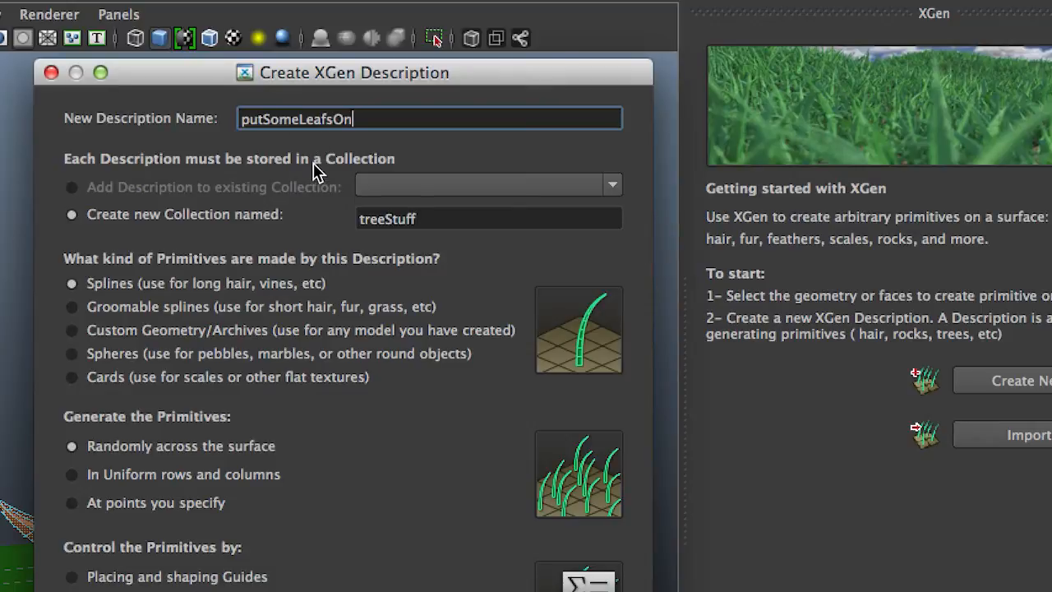
mouse_move(122, 302)
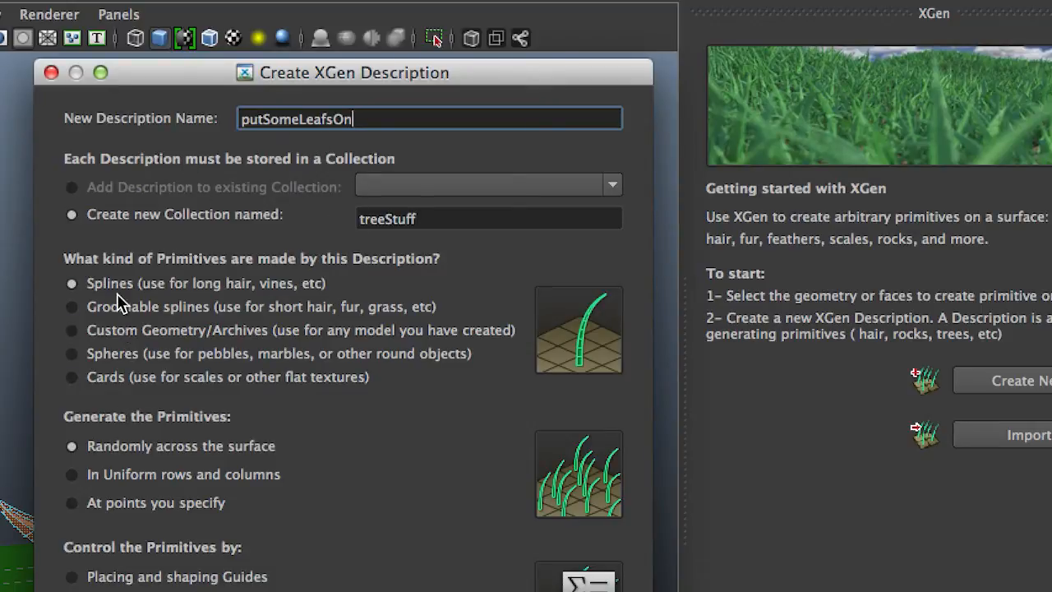
mouse_move(227, 276)
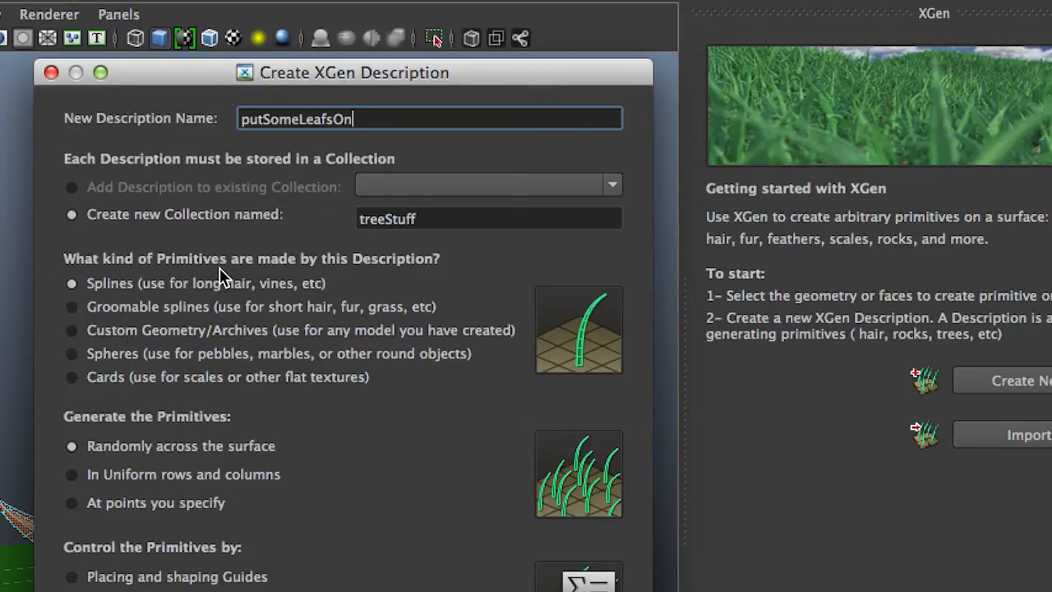
mouse_move(407, 286)
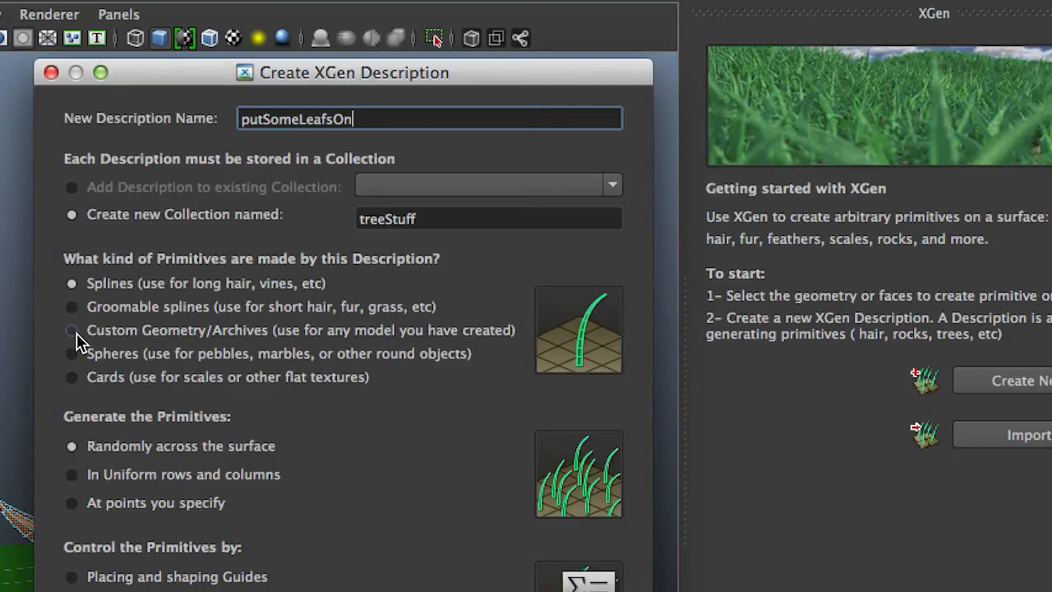
Choose Custom Geometry/Archives scattered randomly across the surface, driven by expressions
click(72, 328)
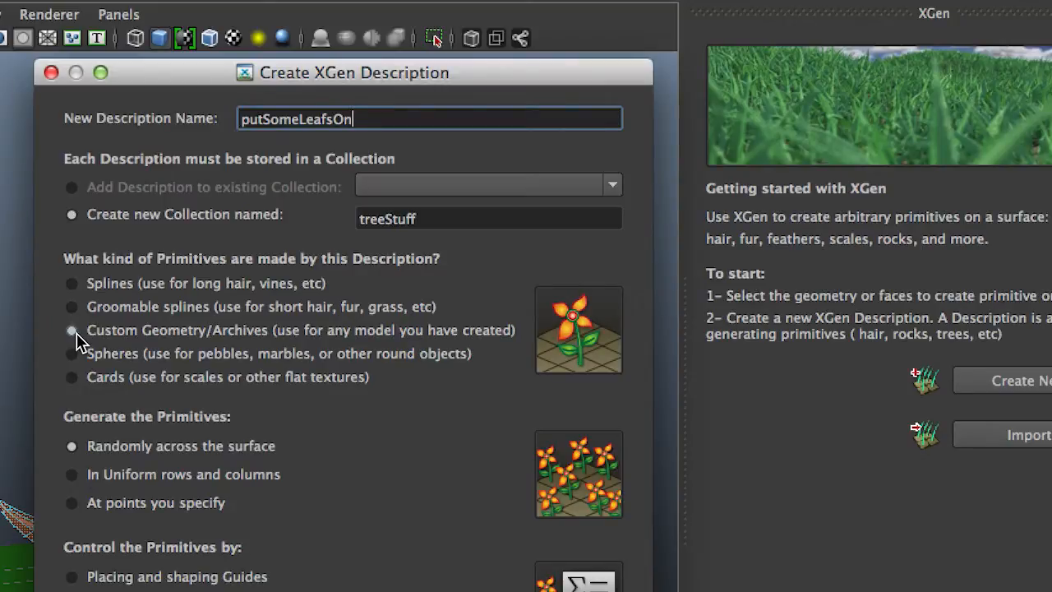
scroll(down, 3)
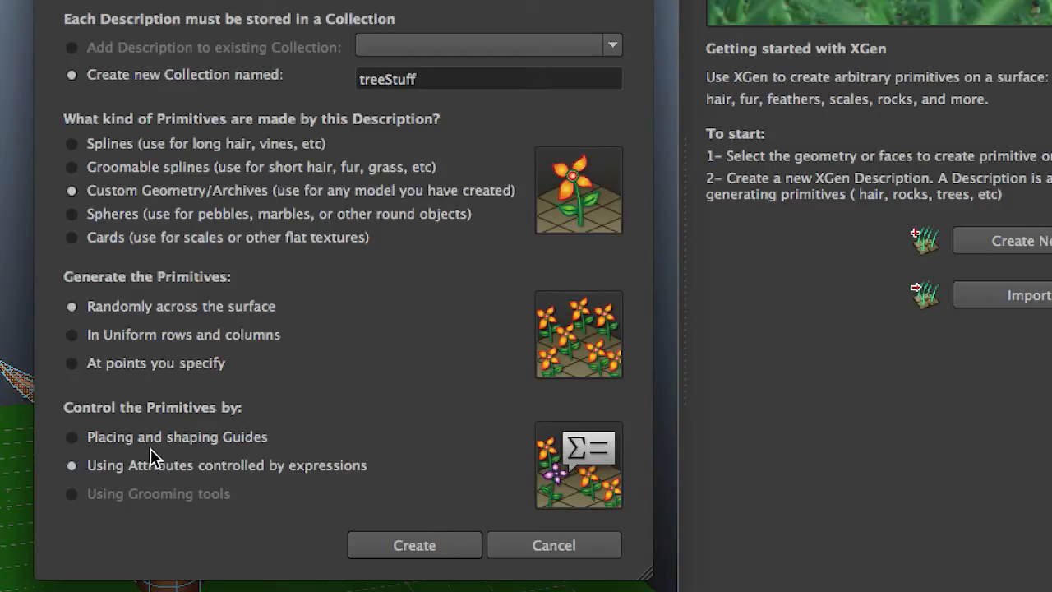
click(415, 546)
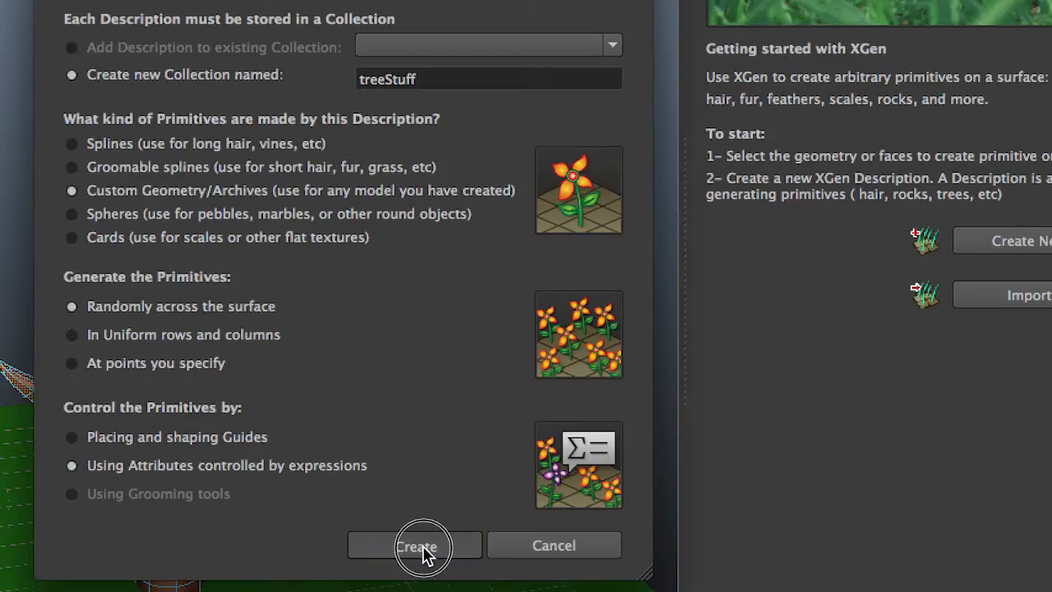
Create the putSomeLeafsOn description, whose archive files list starts empty
click(414, 546)
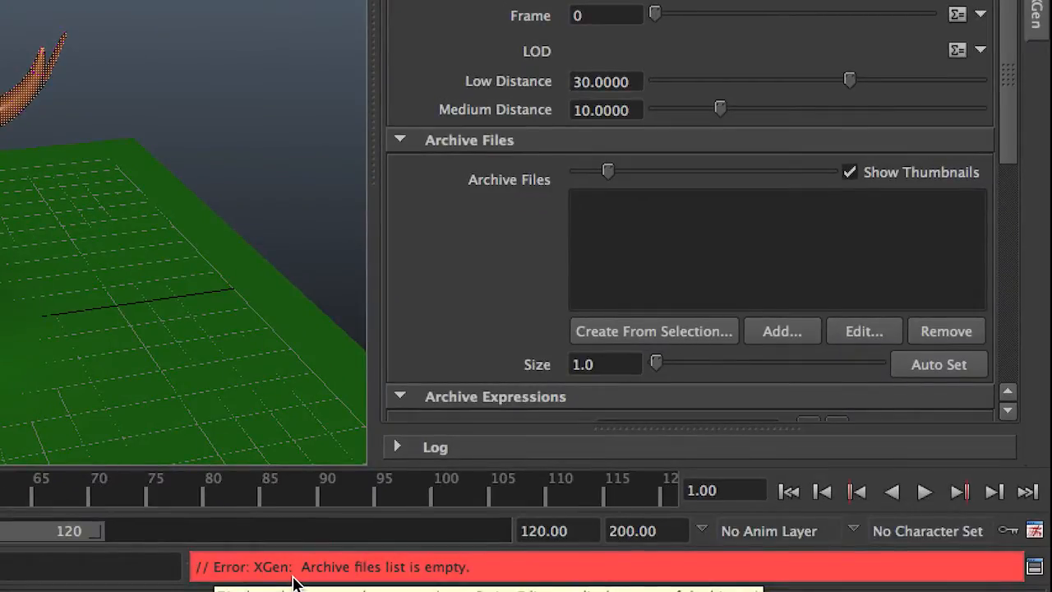
mouse_move(529, 234)
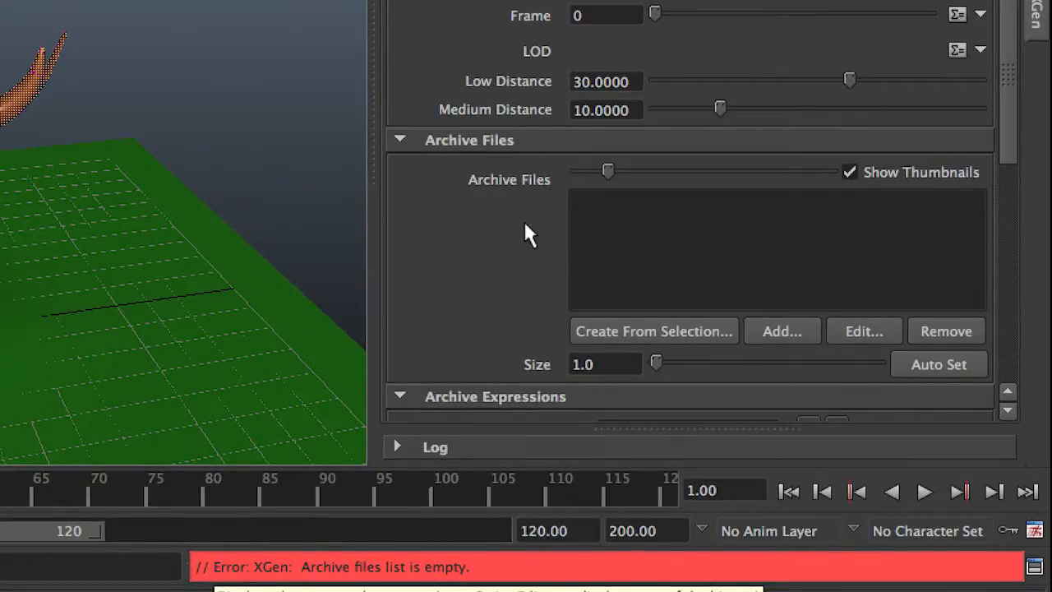
mouse_move(611, 254)
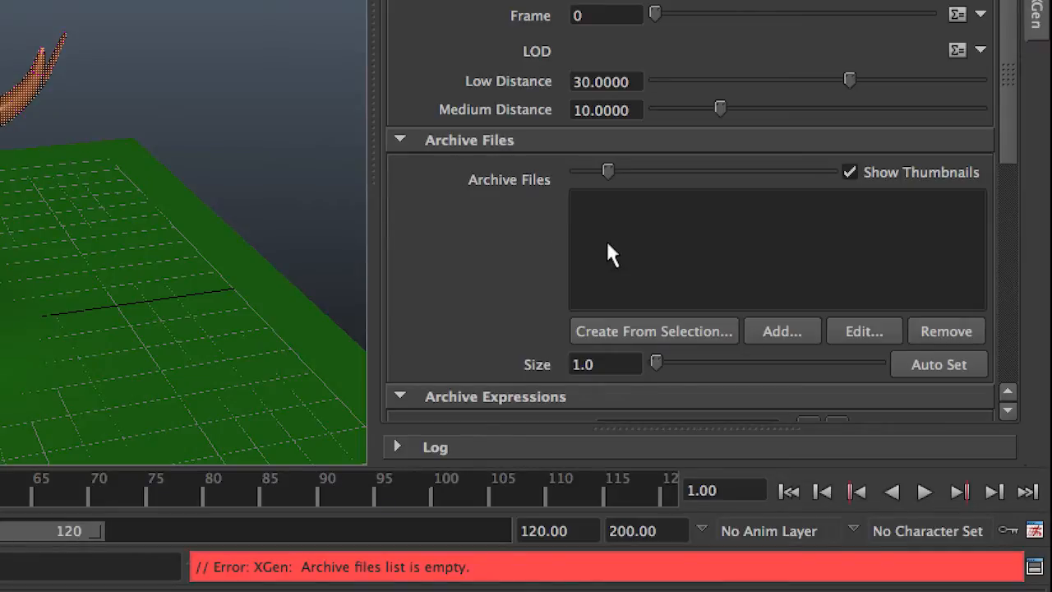
mouse_move(611, 250)
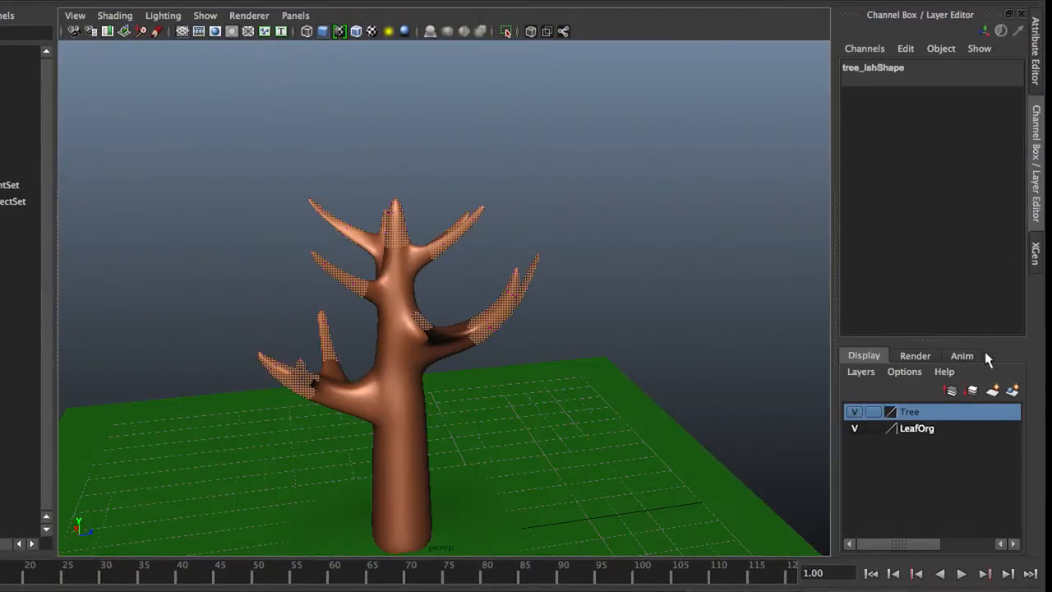
Hide the Tree layer and inspect the green leafGeo model on its own
click(855, 411)
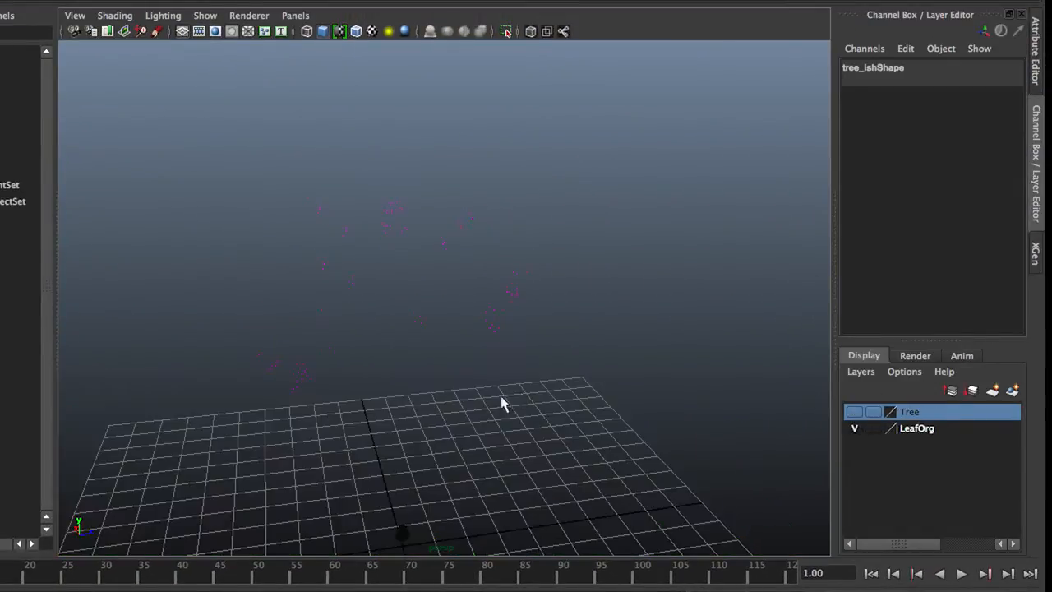
click(403, 535)
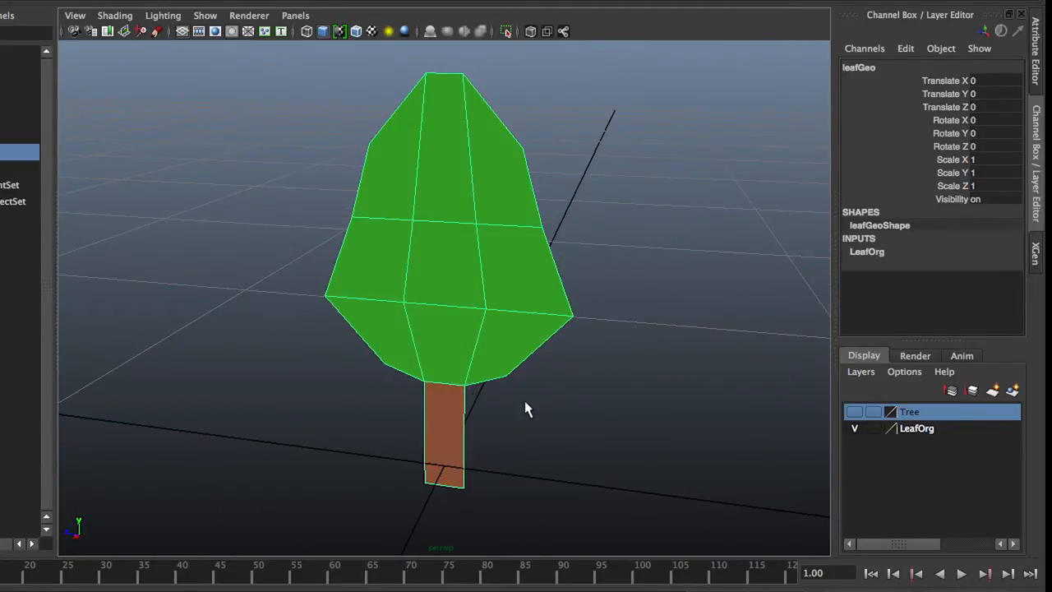
mouse_move(512, 371)
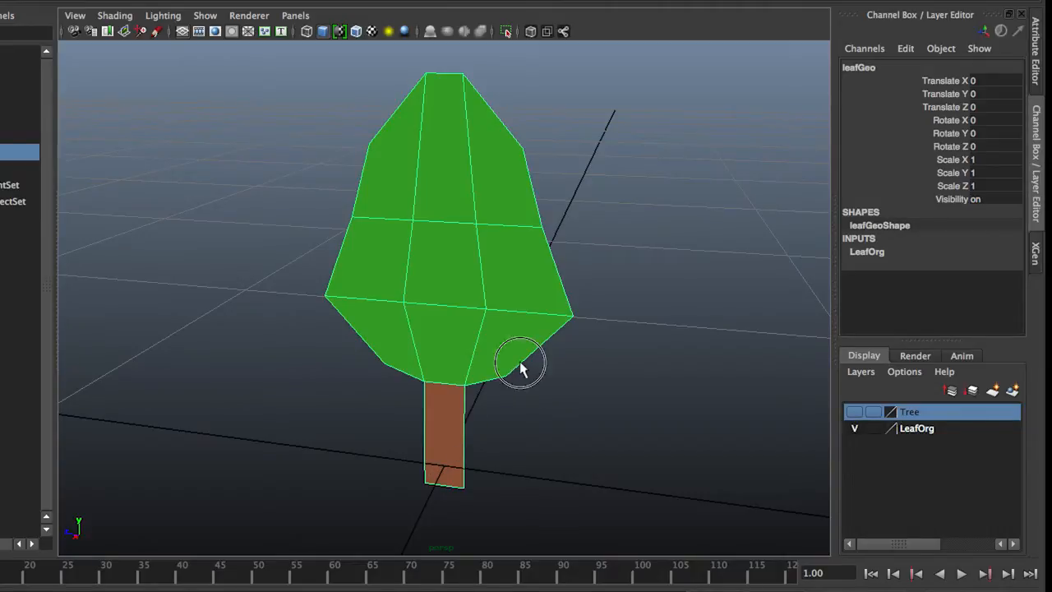
click(444, 460)
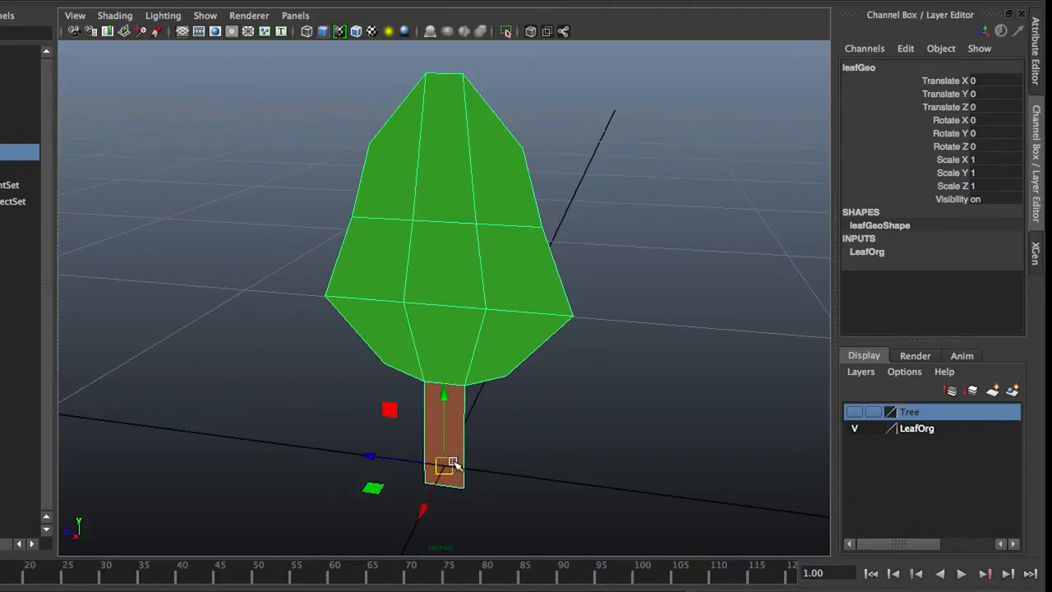
mouse_move(748, 348)
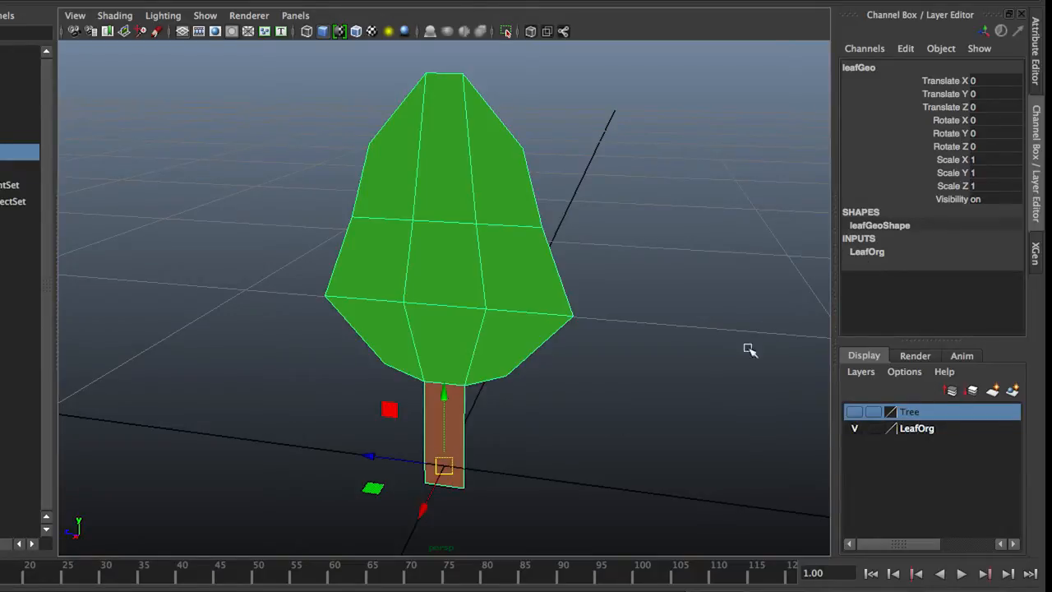
mouse_move(605, 376)
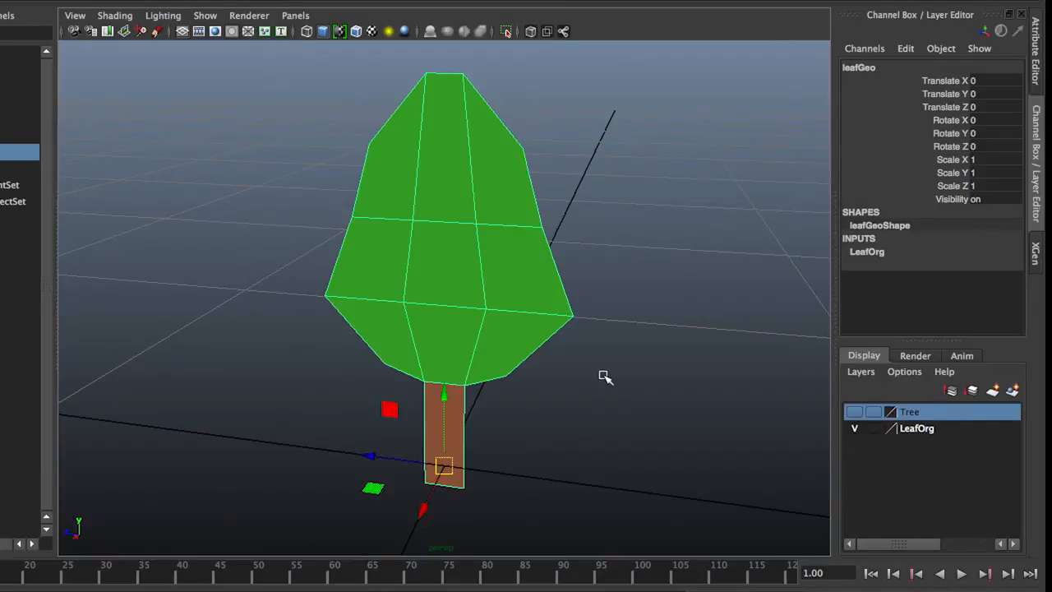
click(607, 381)
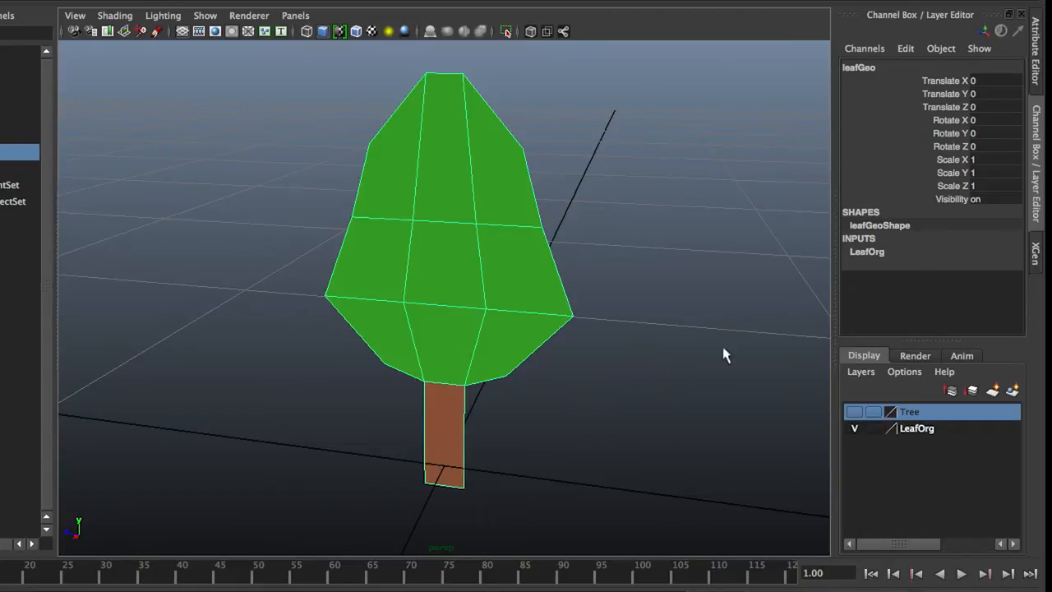
mouse_move(1038, 260)
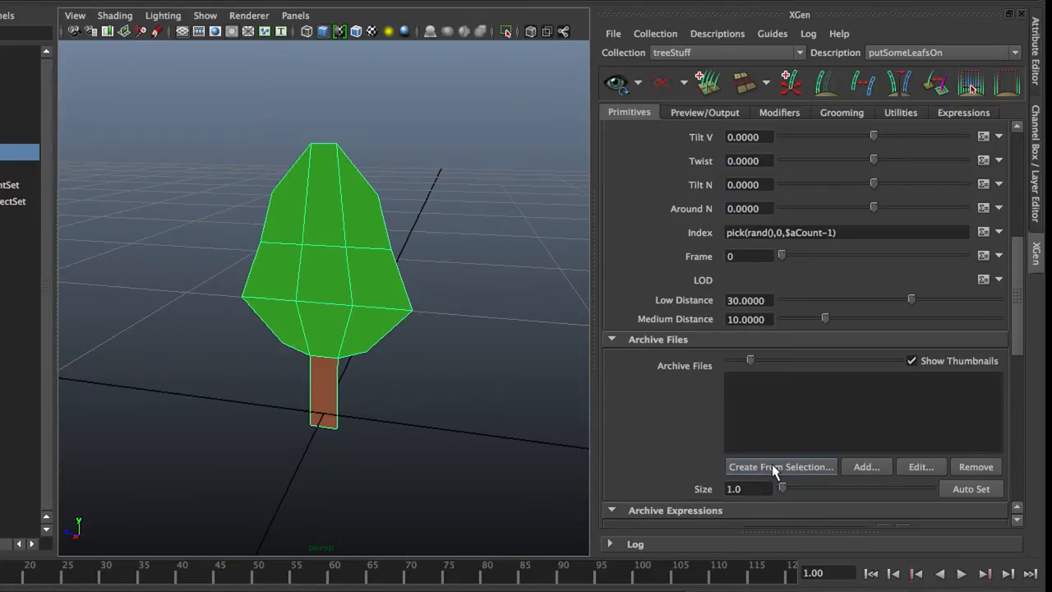
Export the leaf model from selection as archive myLeaf into the project's Local Archives folder
click(779, 467)
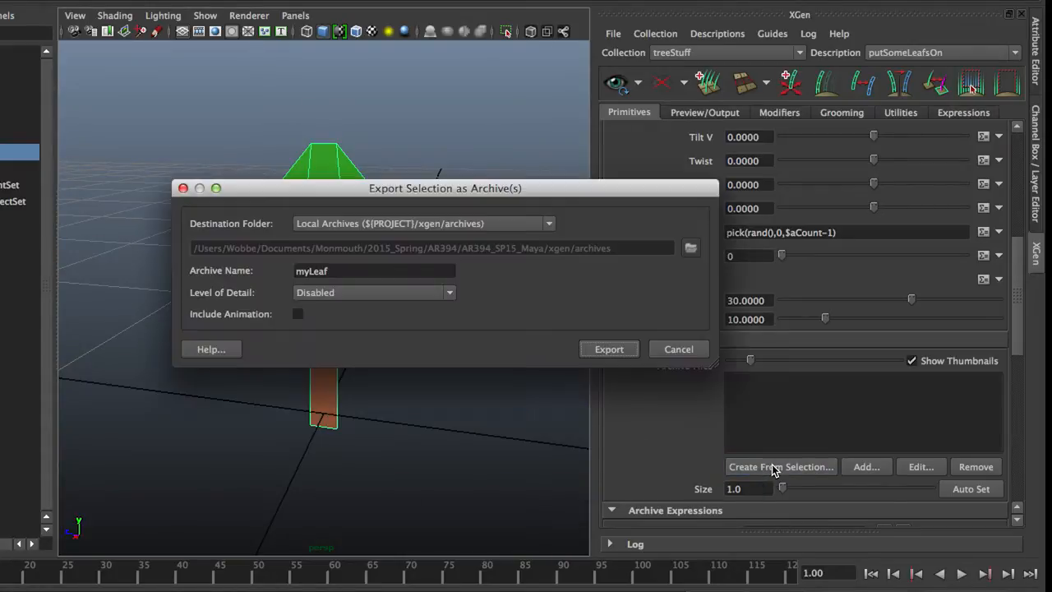
mouse_move(463, 230)
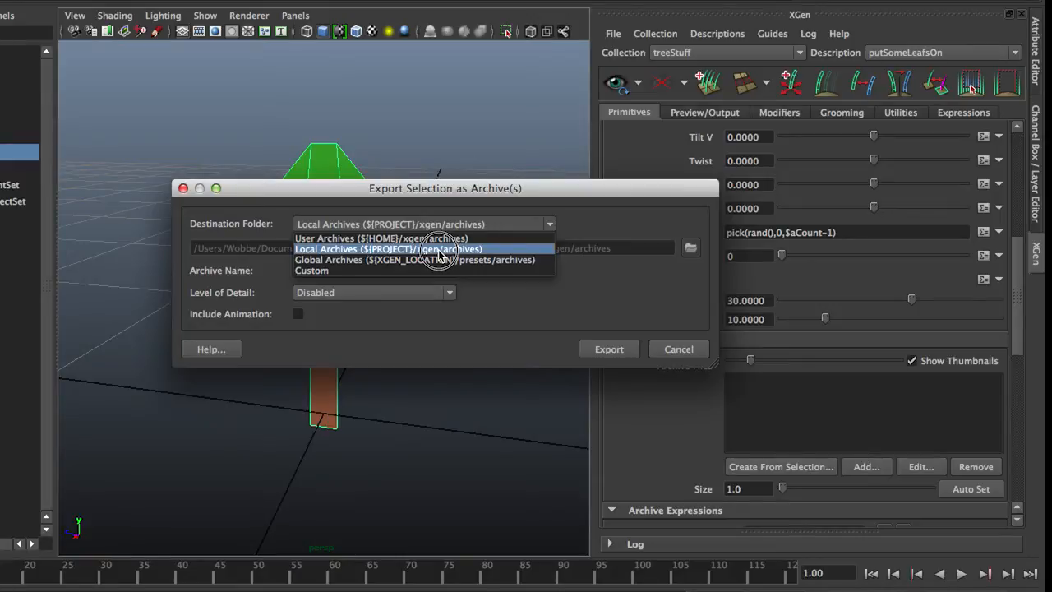
click(388, 250)
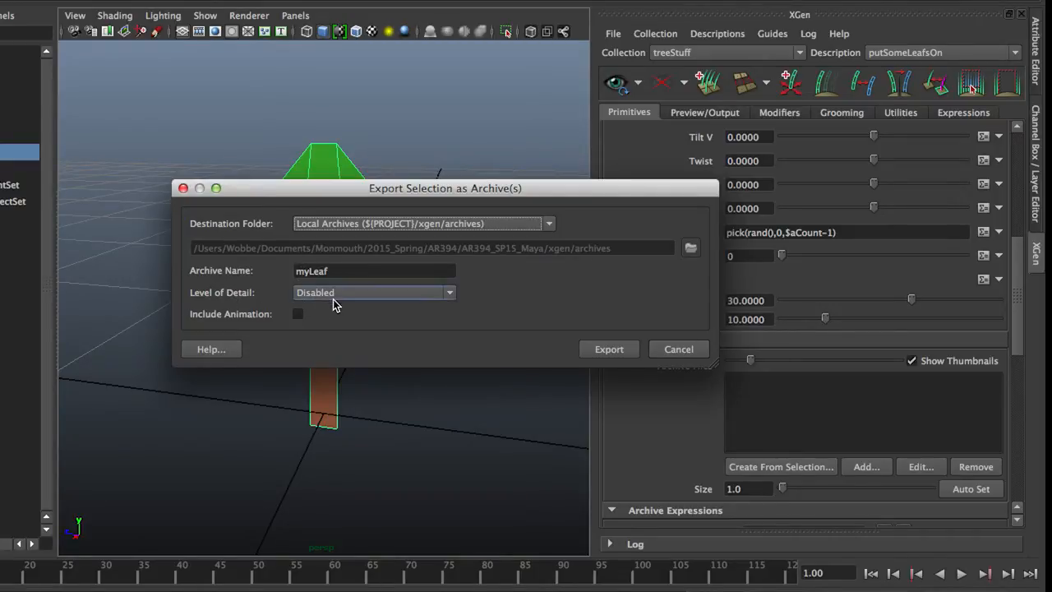
mouse_move(234, 315)
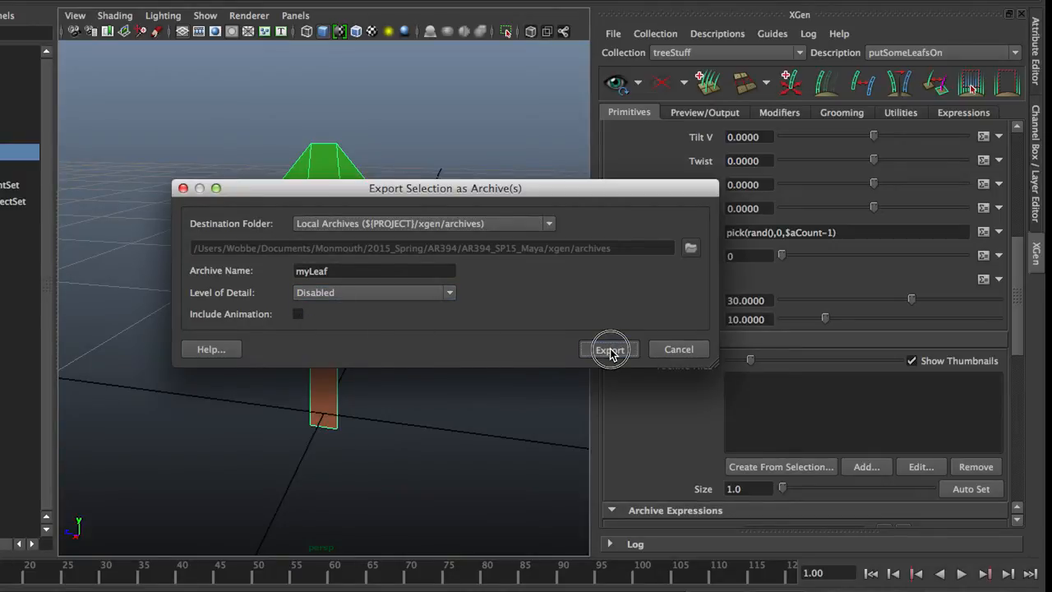
click(610, 349)
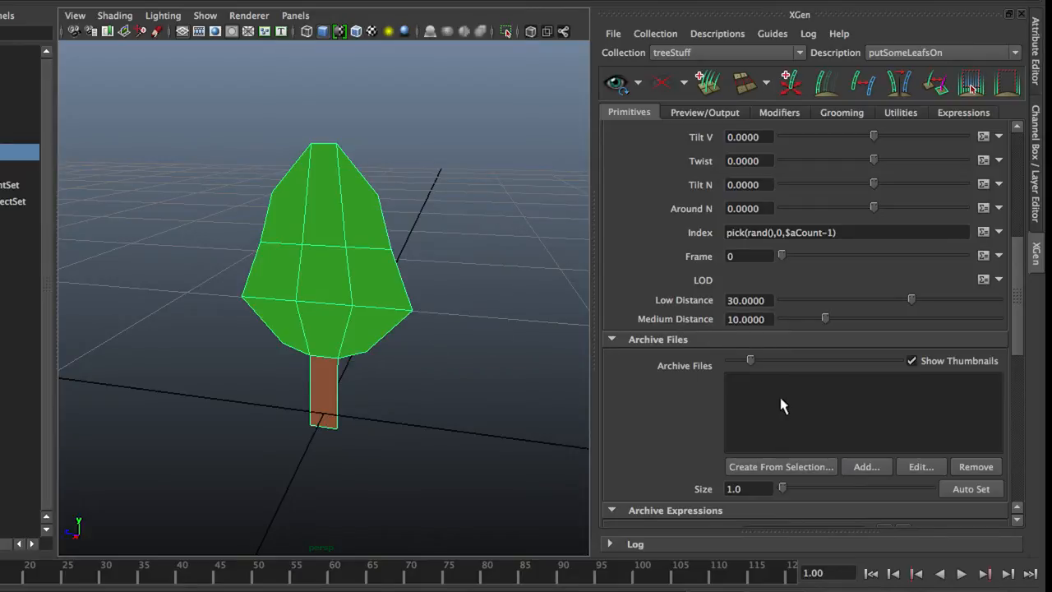
mouse_move(666, 395)
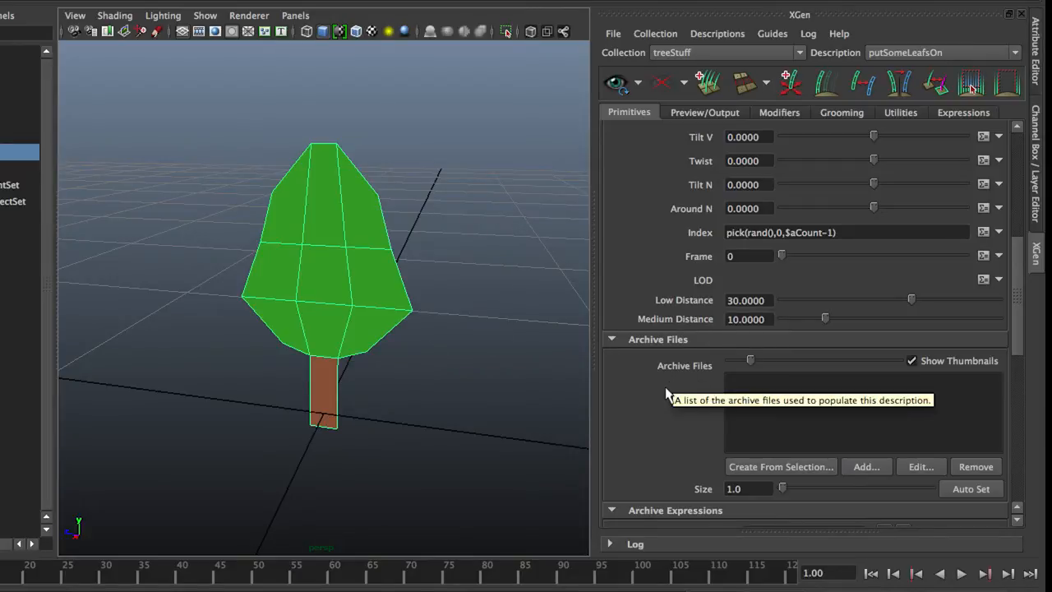
mouse_move(782, 430)
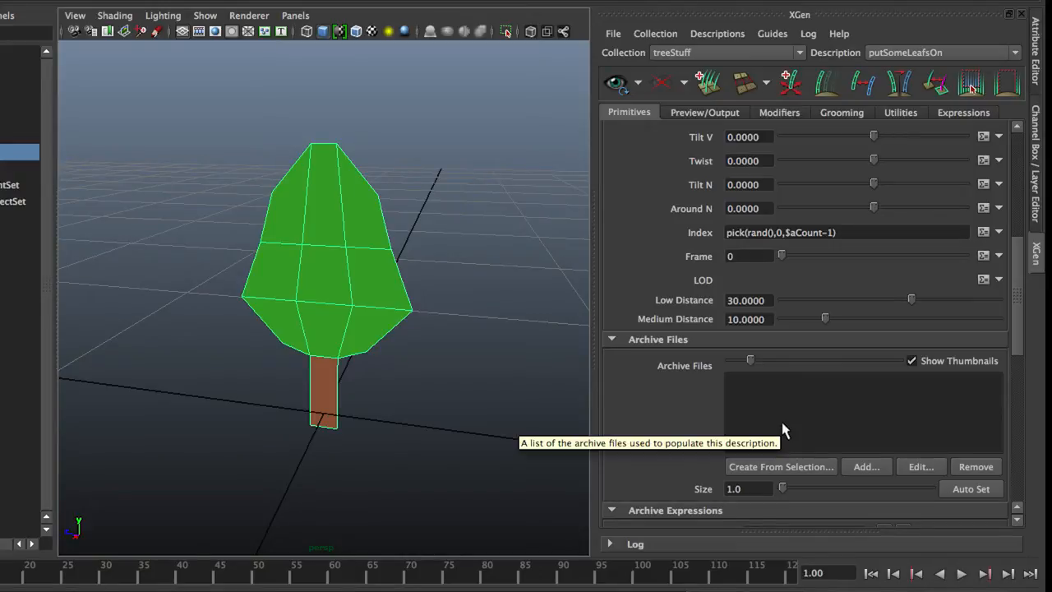
click(864, 466)
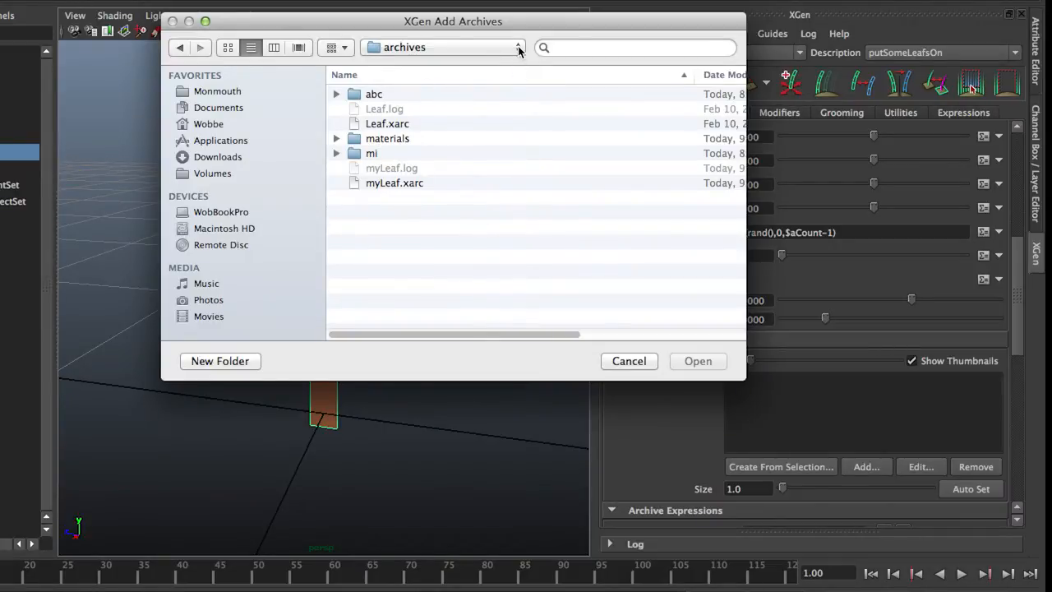
Stay in the archives folder of the Add Archives browser and pick myLeaf.xarc
click(518, 46)
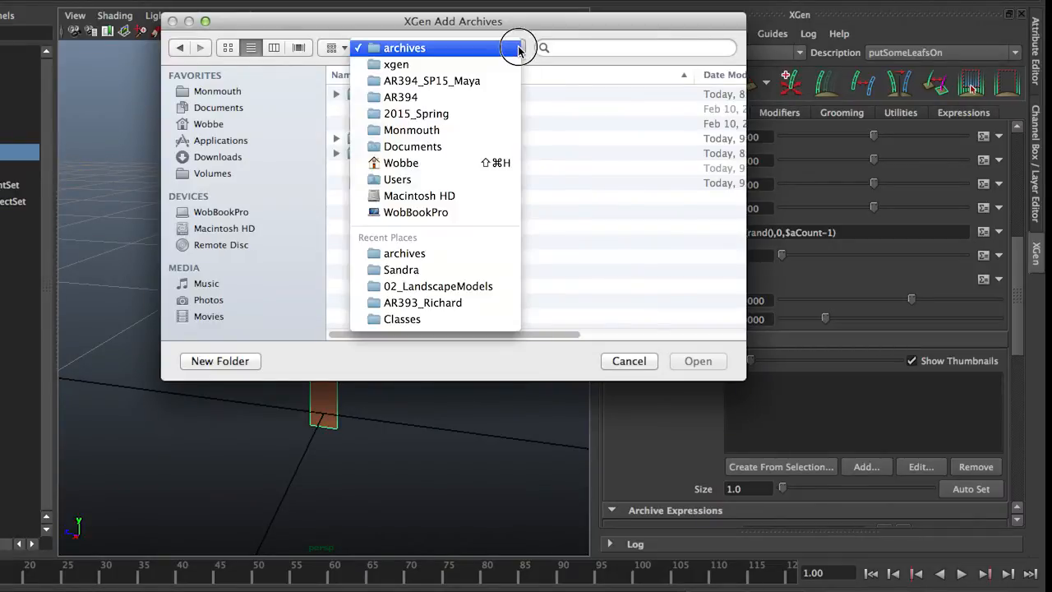
click(430, 80)
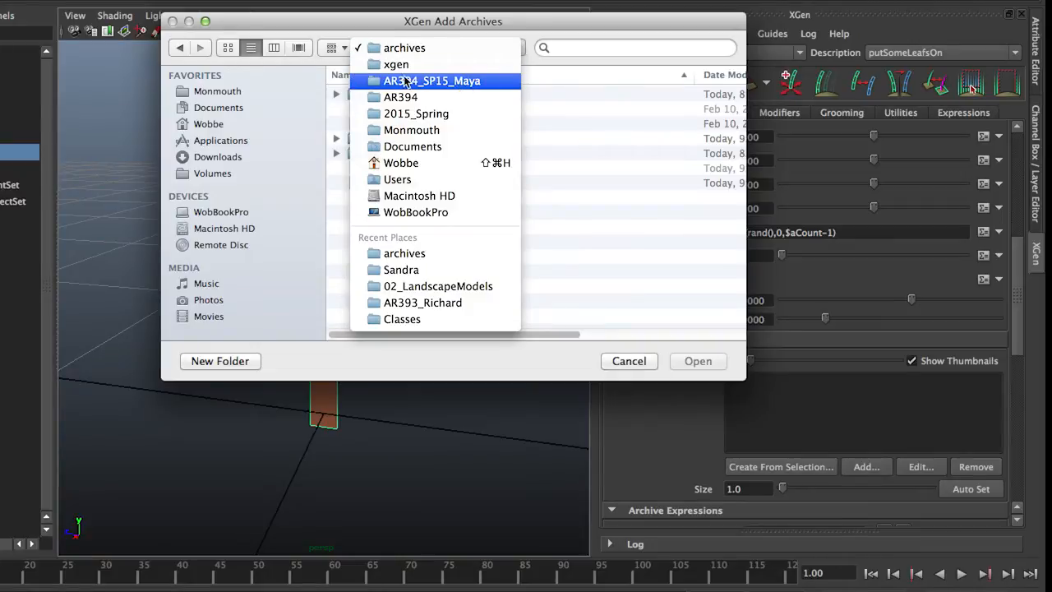
click(404, 46)
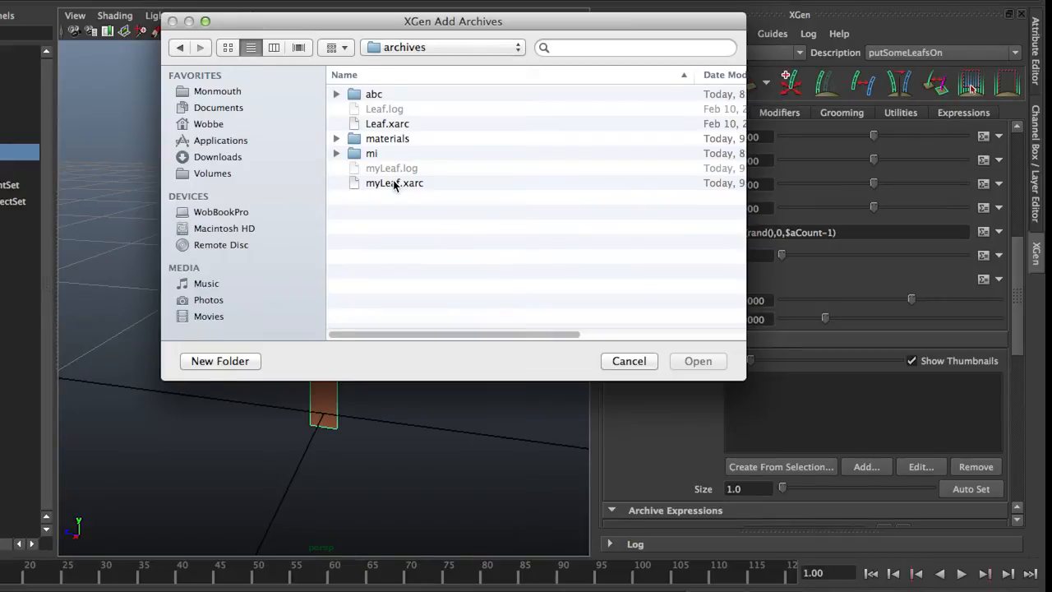
click(395, 182)
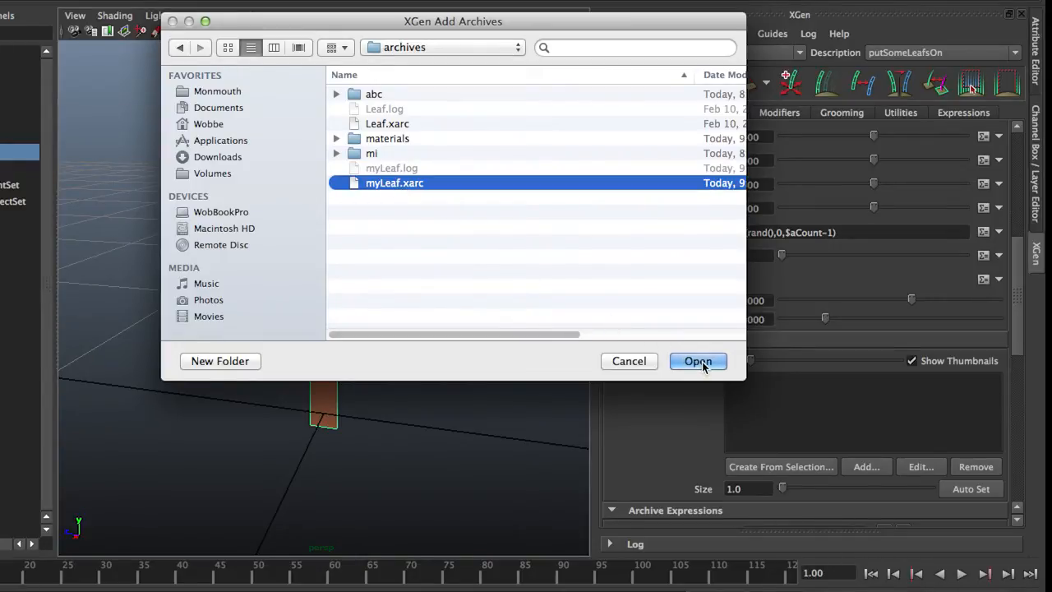
Add myLeaf.xarc to the description's archive list and accept importing its materials file
click(697, 362)
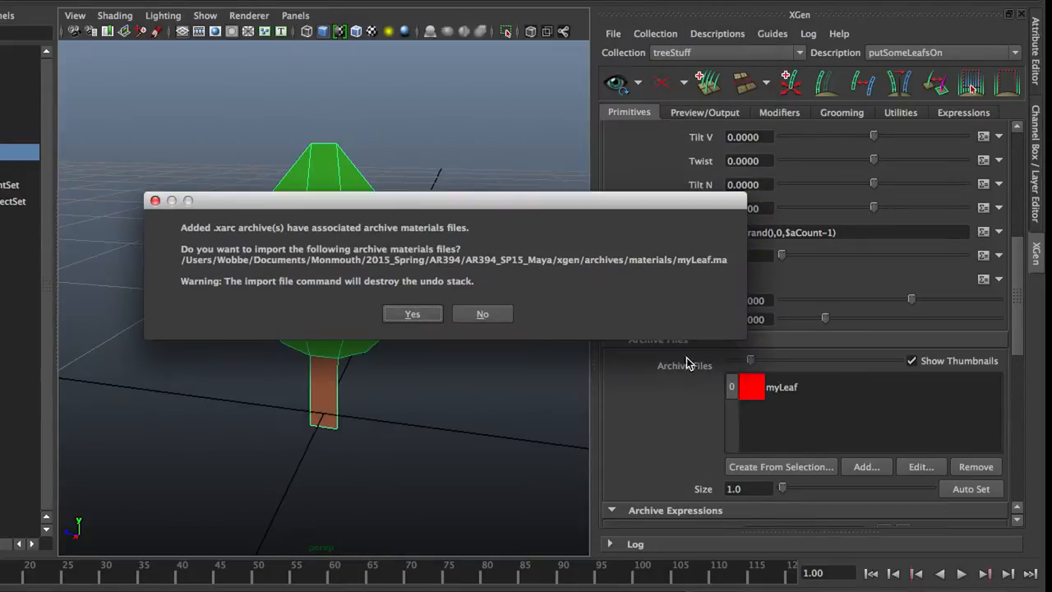
mouse_move(411, 265)
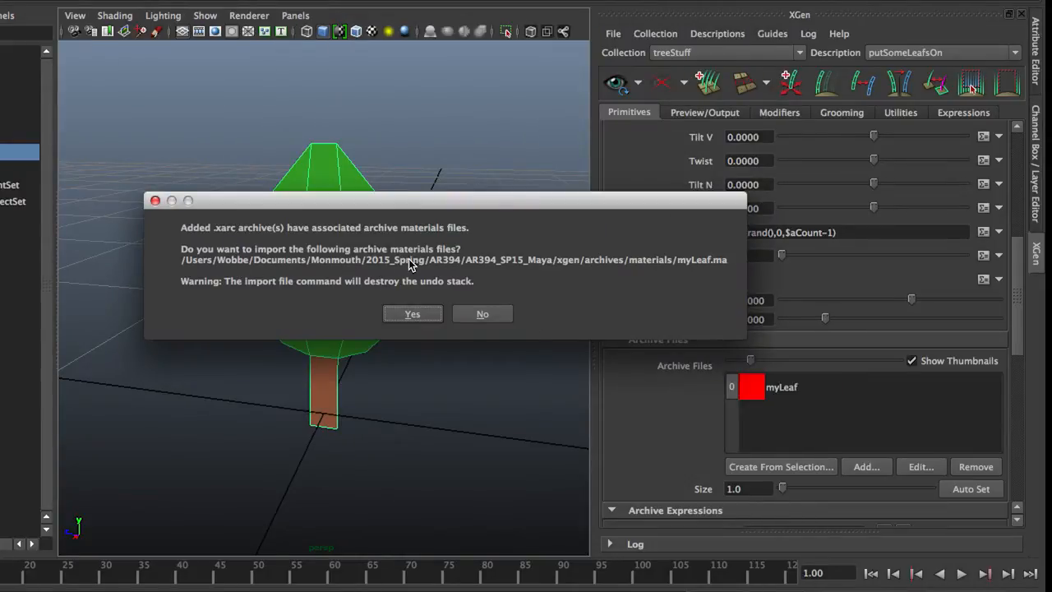
mouse_move(419, 263)
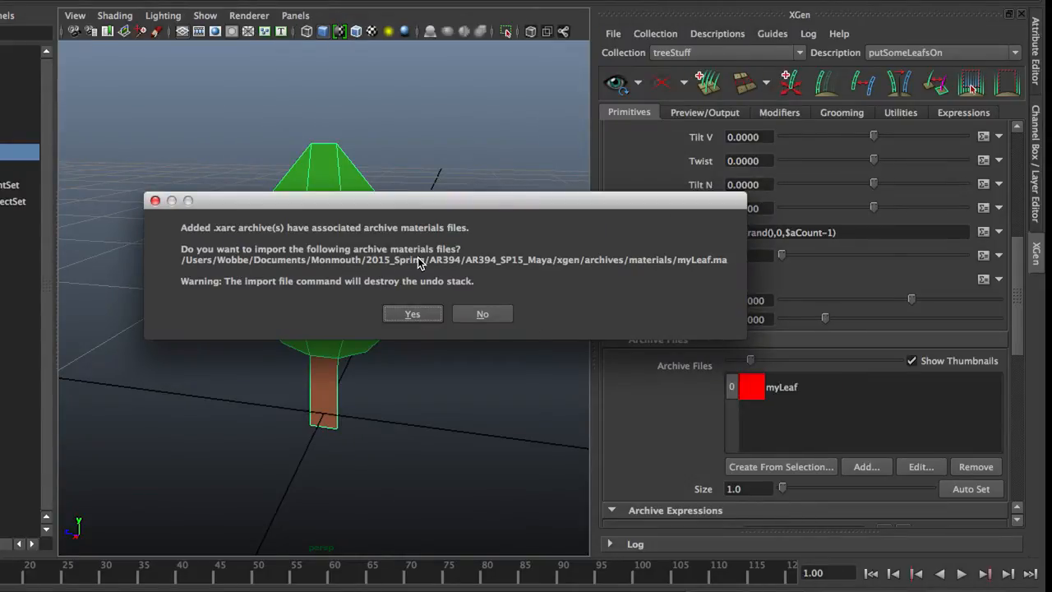
mouse_move(335, 288)
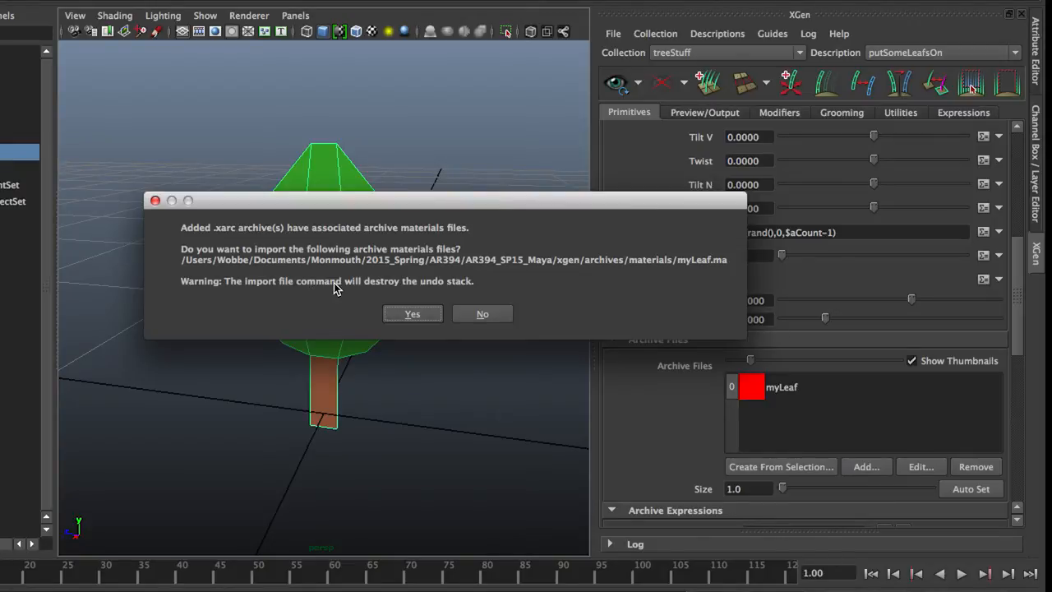
mouse_move(480, 289)
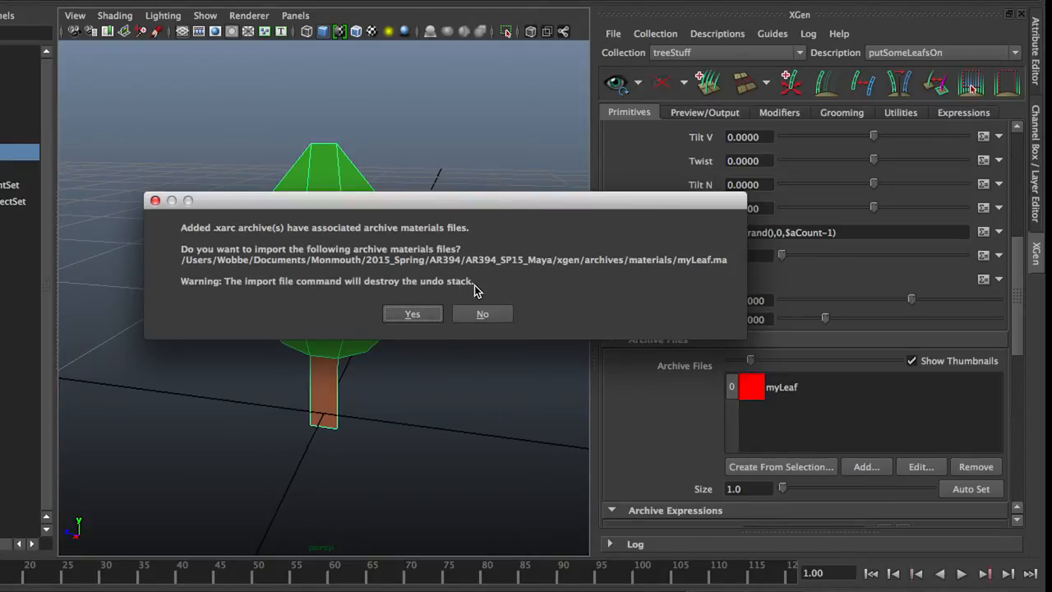
mouse_move(487, 288)
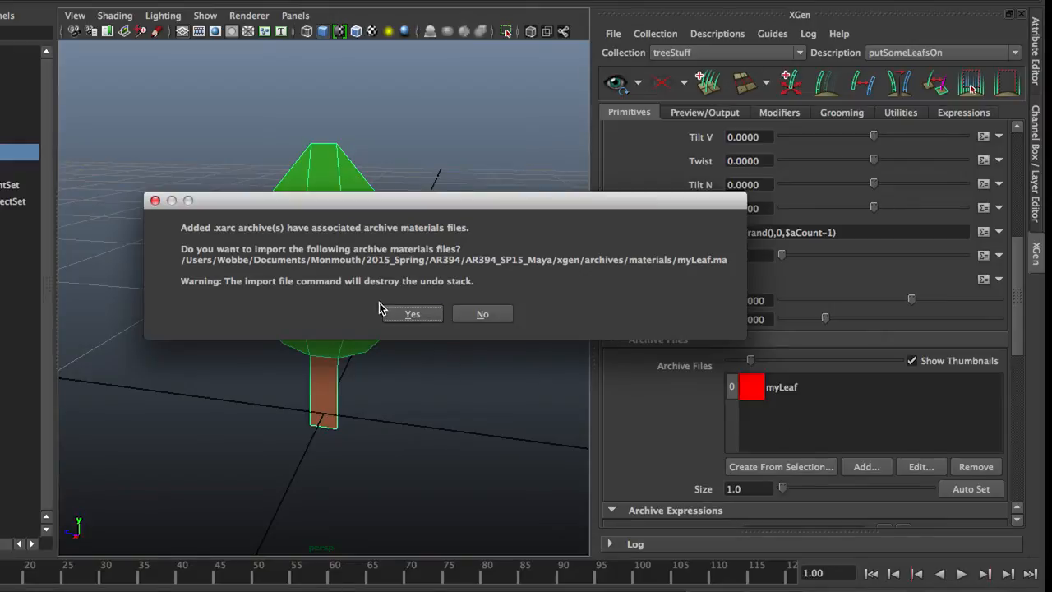
mouse_move(351, 312)
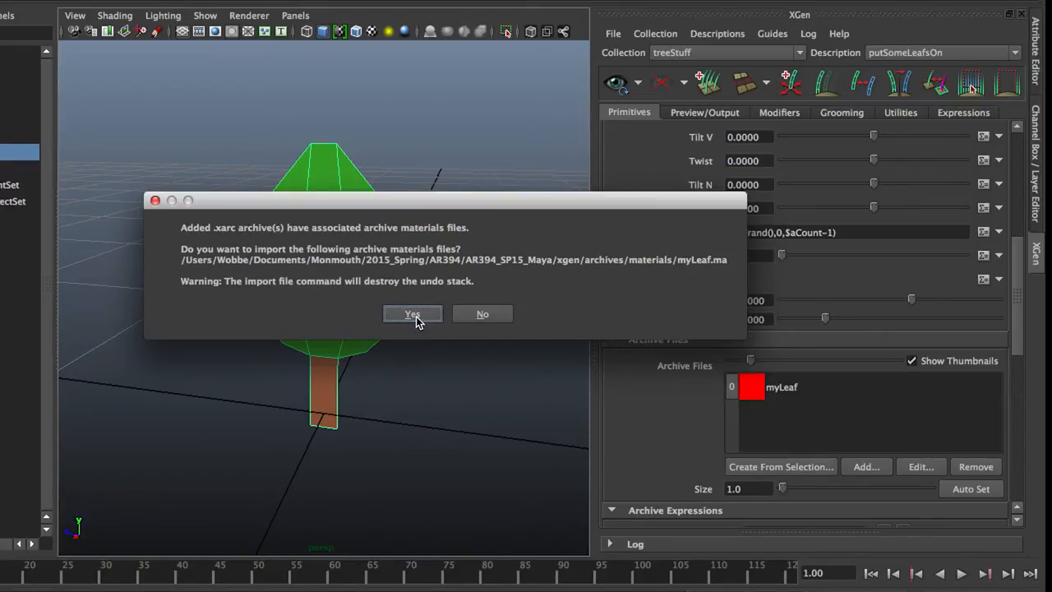
click(411, 314)
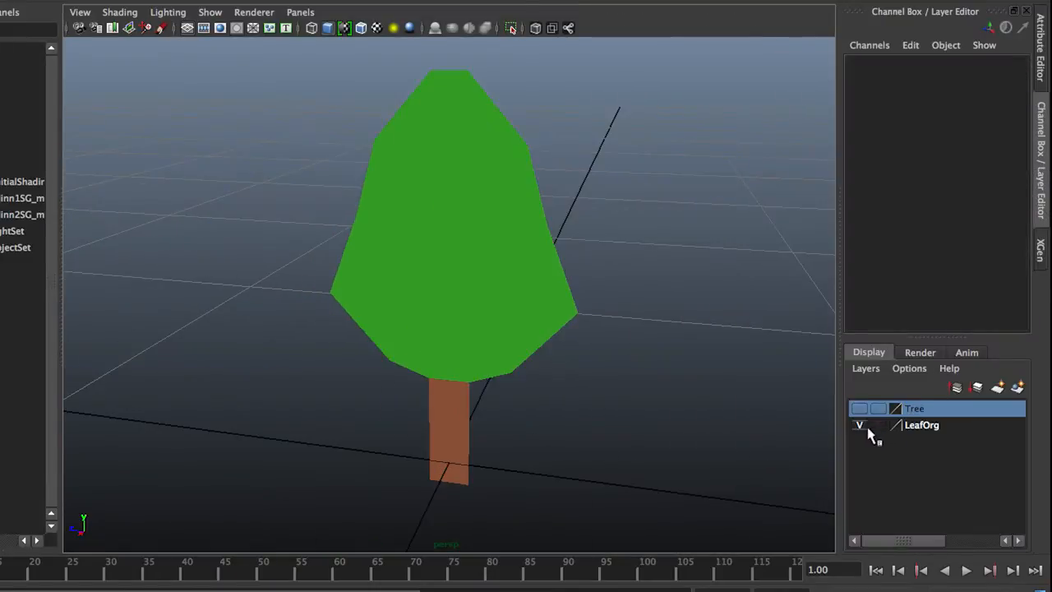
Turn off visibility of the LeafOrg layer, leaving the bare tree in view
click(860, 424)
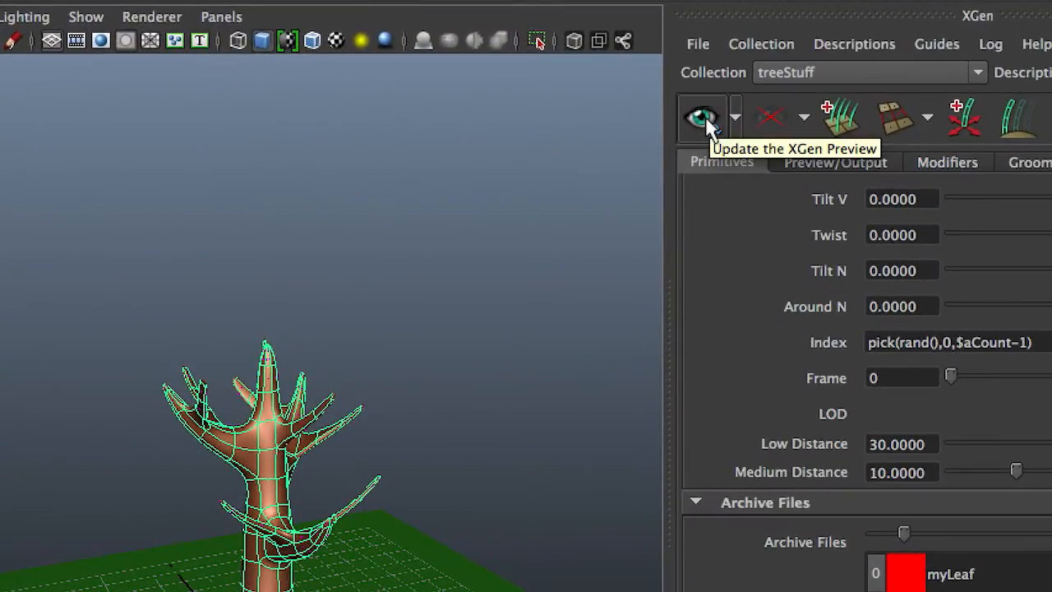
Update the XGen preview so leaf archives appear on the branch tips, then look closer at the trunk
click(701, 119)
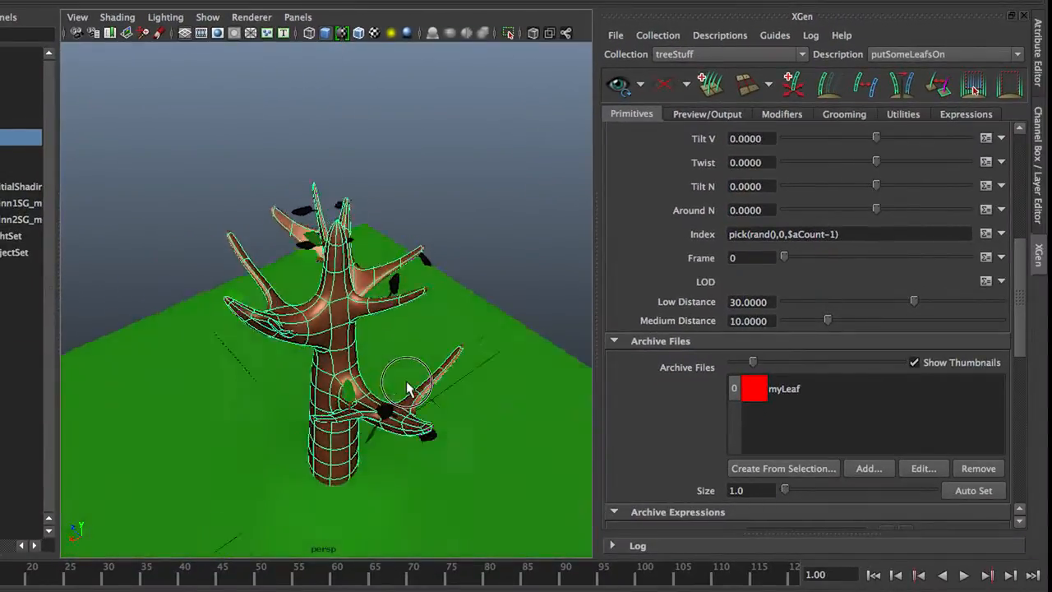
drag(408, 386, 321, 365)
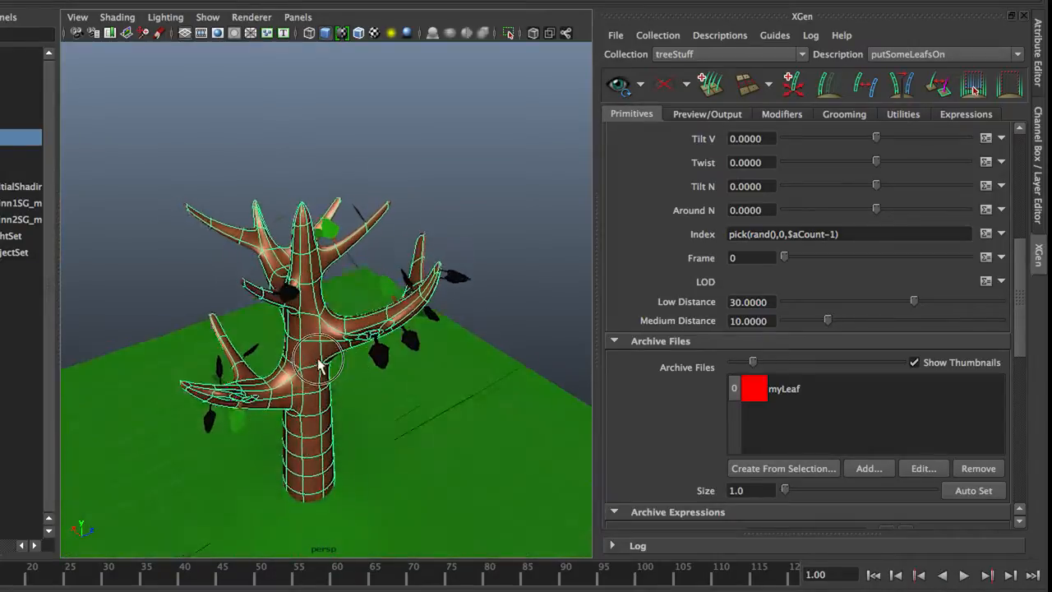
drag(321, 370, 370, 361)
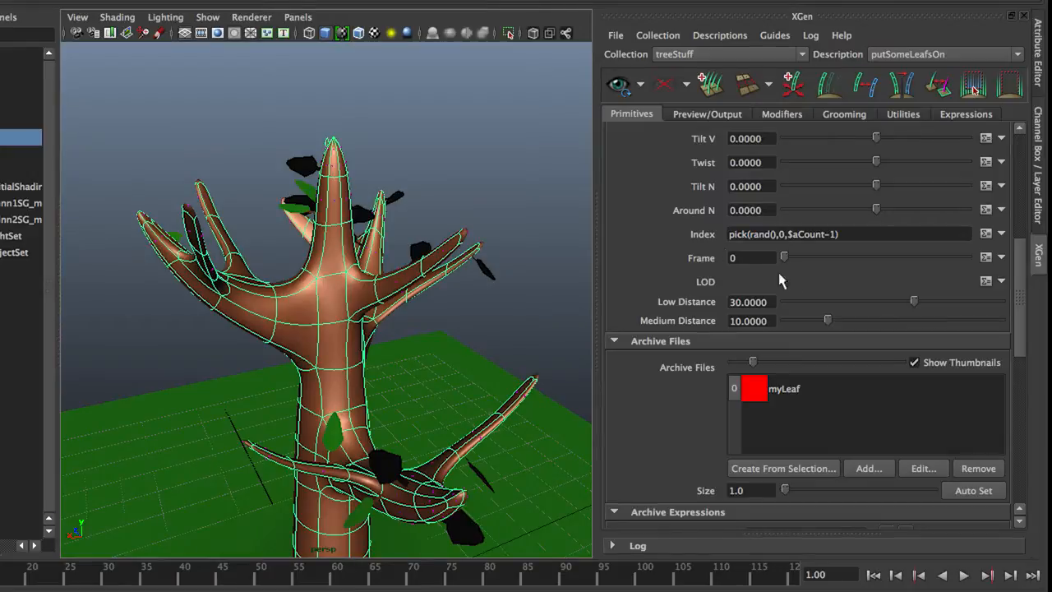
scroll(up, 3)
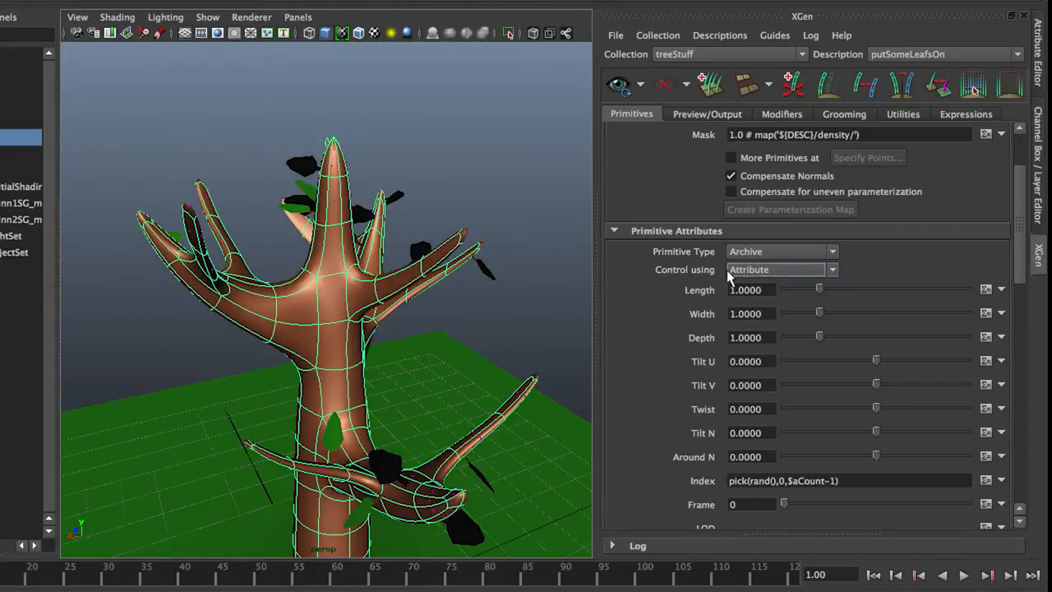
mouse_move(680, 195)
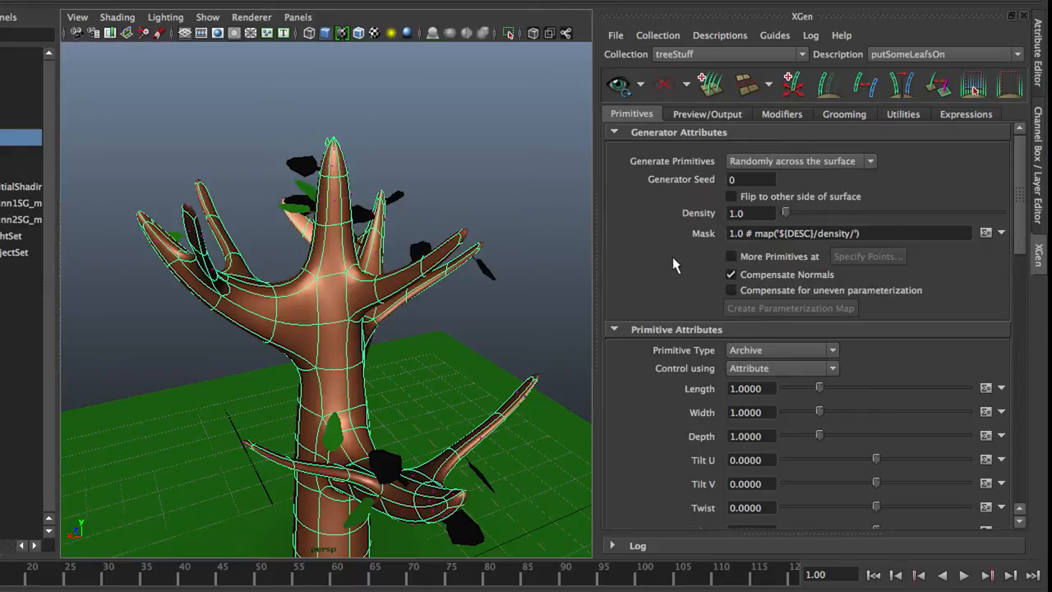
mouse_move(796, 217)
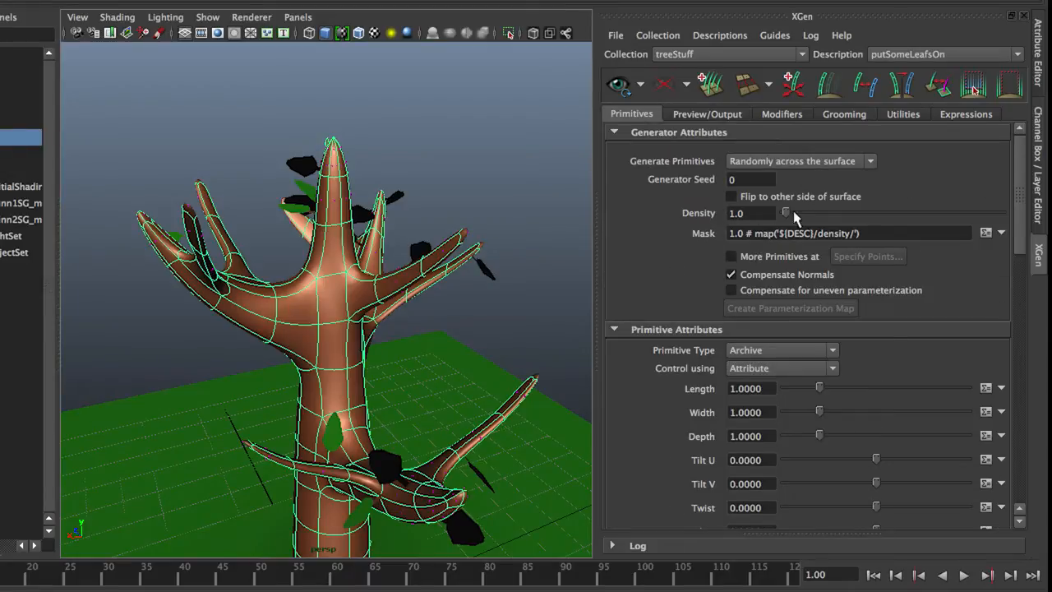
Drag the Density slider up and back to settle the leaf density at 13.54
drag(785, 214, 796, 213)
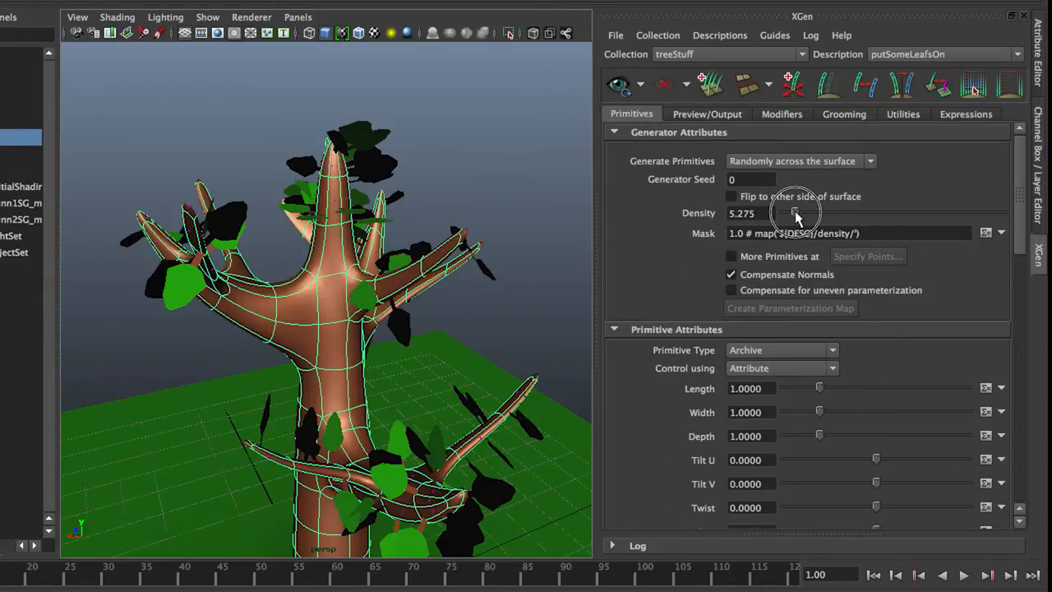
drag(797, 214, 929, 214)
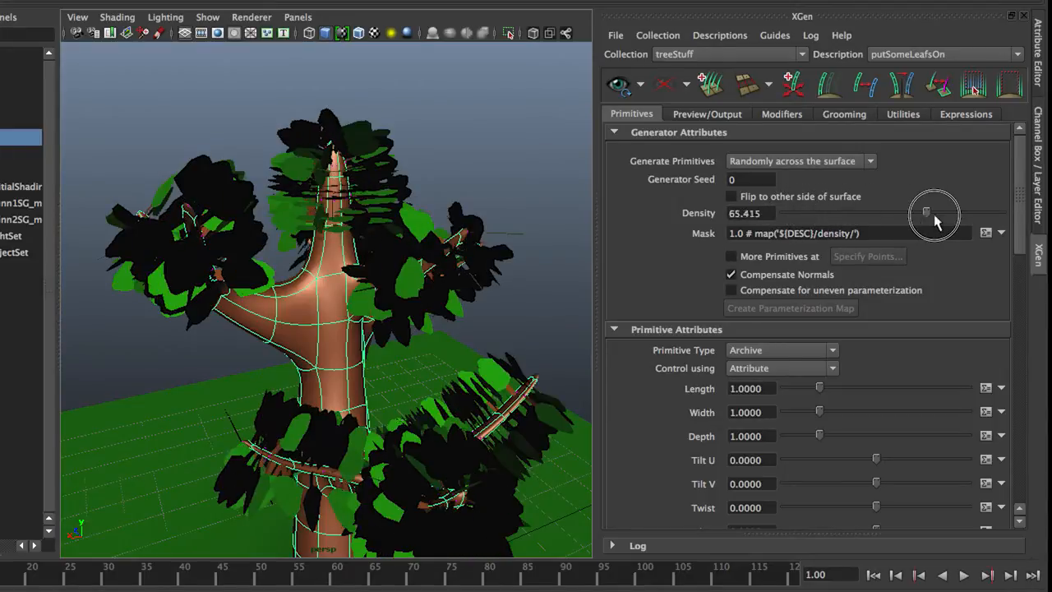
drag(927, 212, 798, 212)
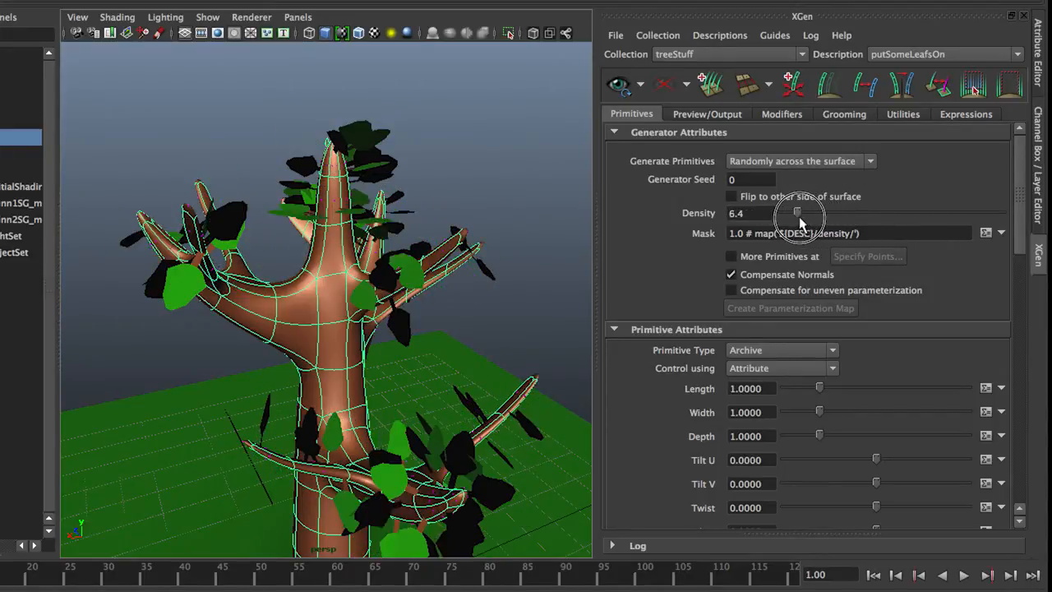
drag(798, 214, 813, 214)
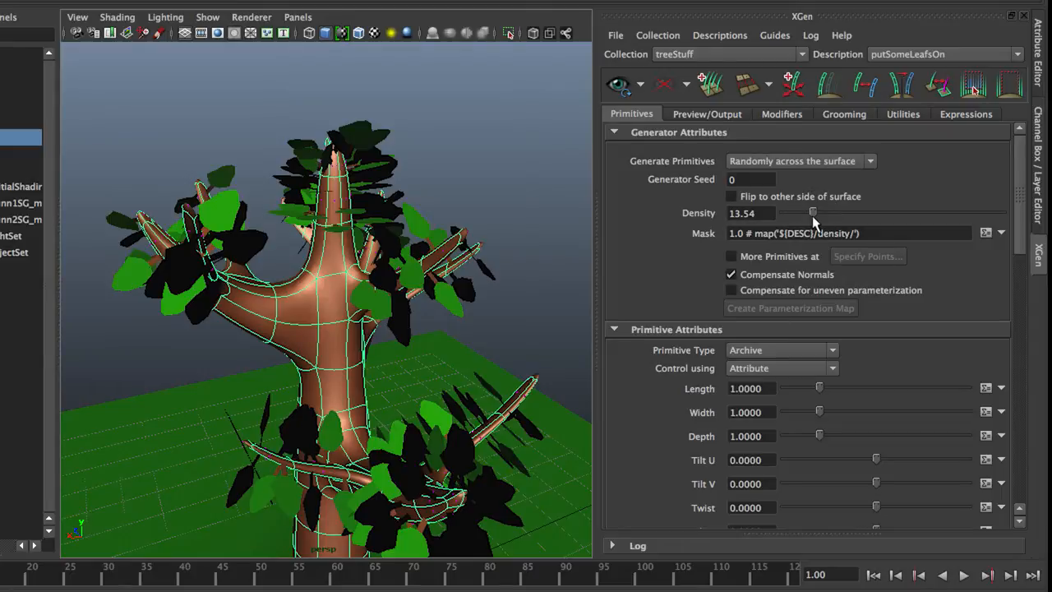
mouse_move(901, 216)
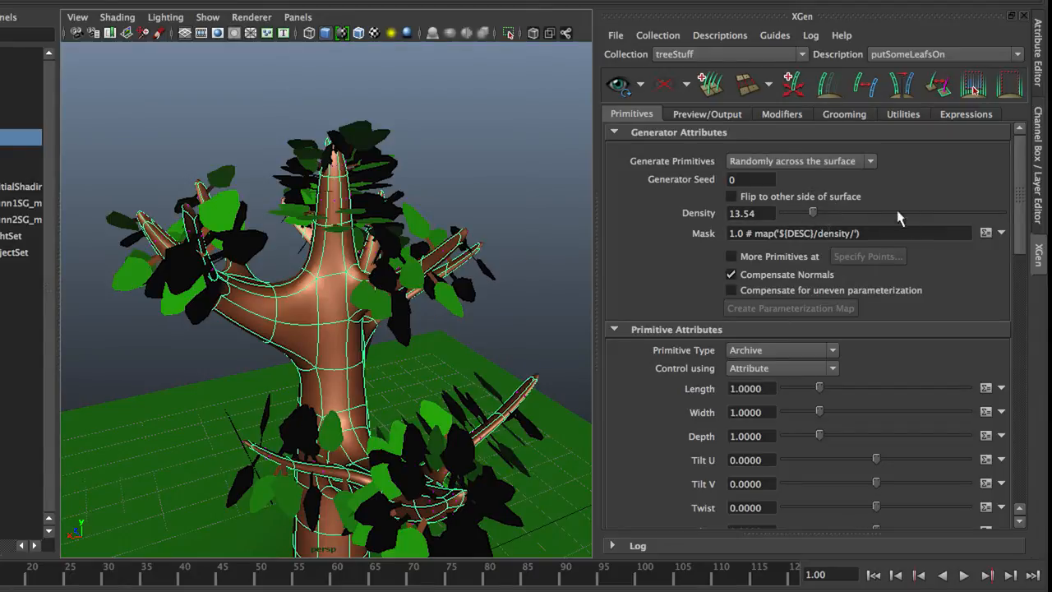
mouse_move(692, 401)
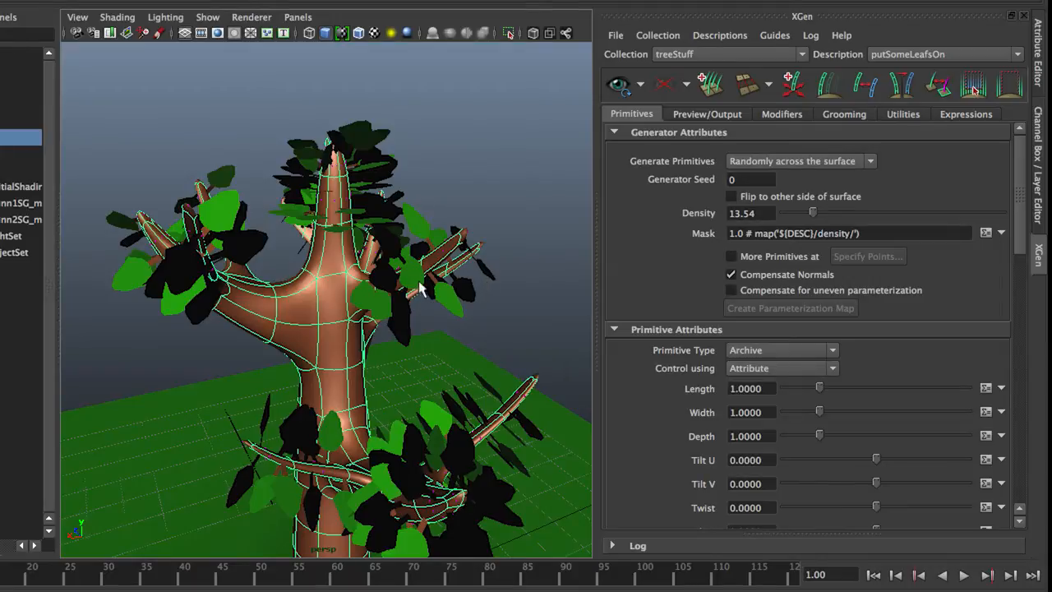
mouse_move(483, 288)
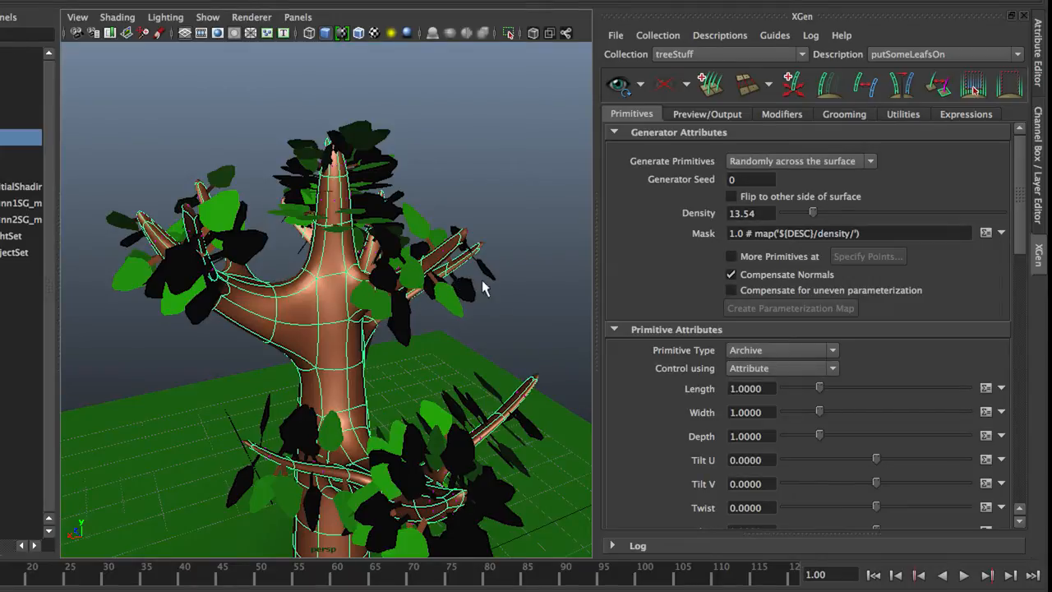
mouse_move(648, 394)
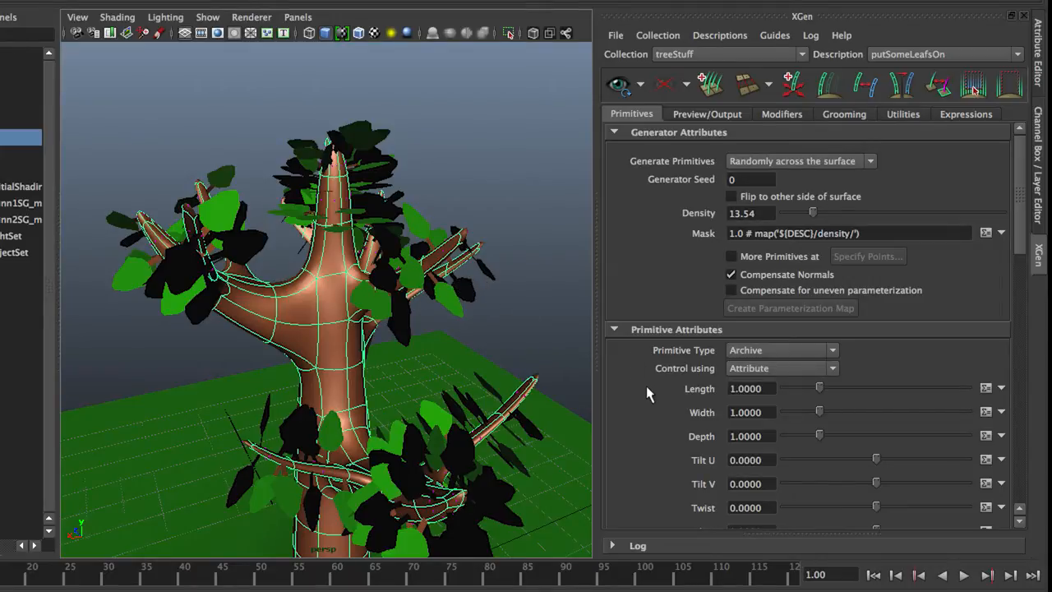
scroll(down, 3)
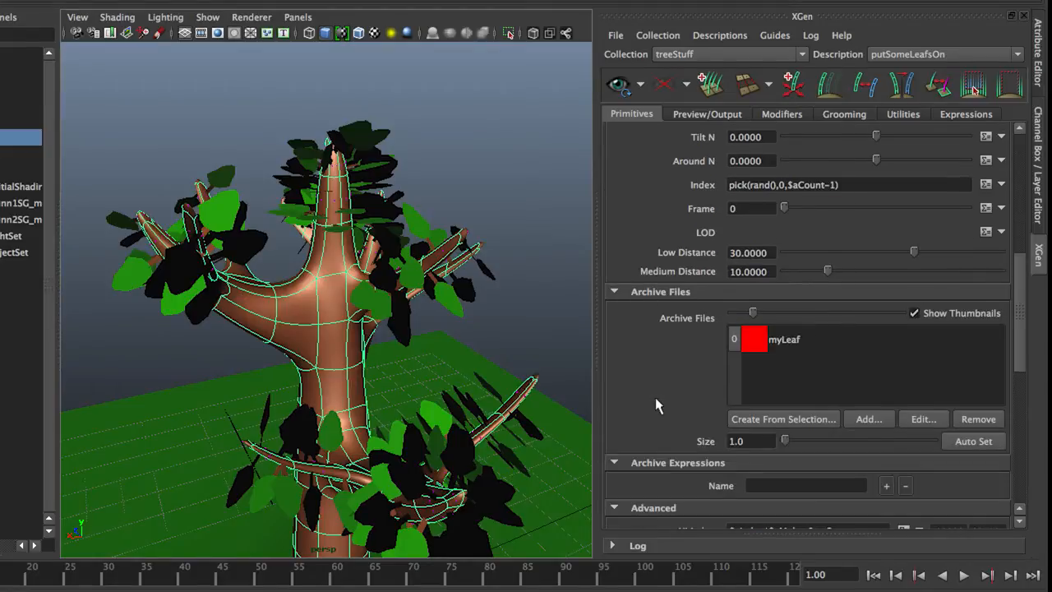
mouse_move(786, 444)
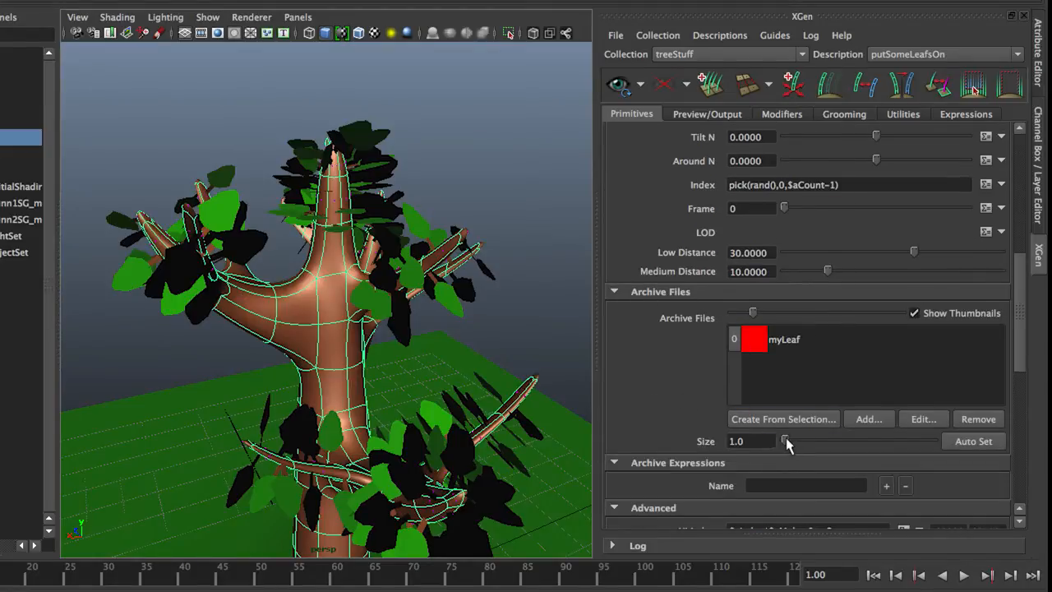
drag(782, 441, 792, 441)
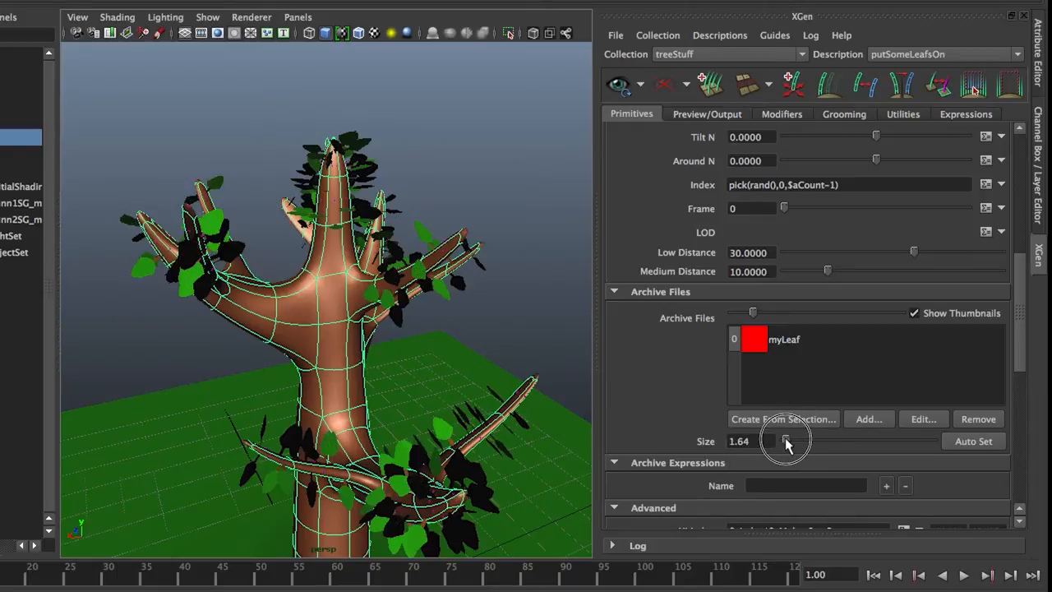
drag(789, 441, 781, 441)
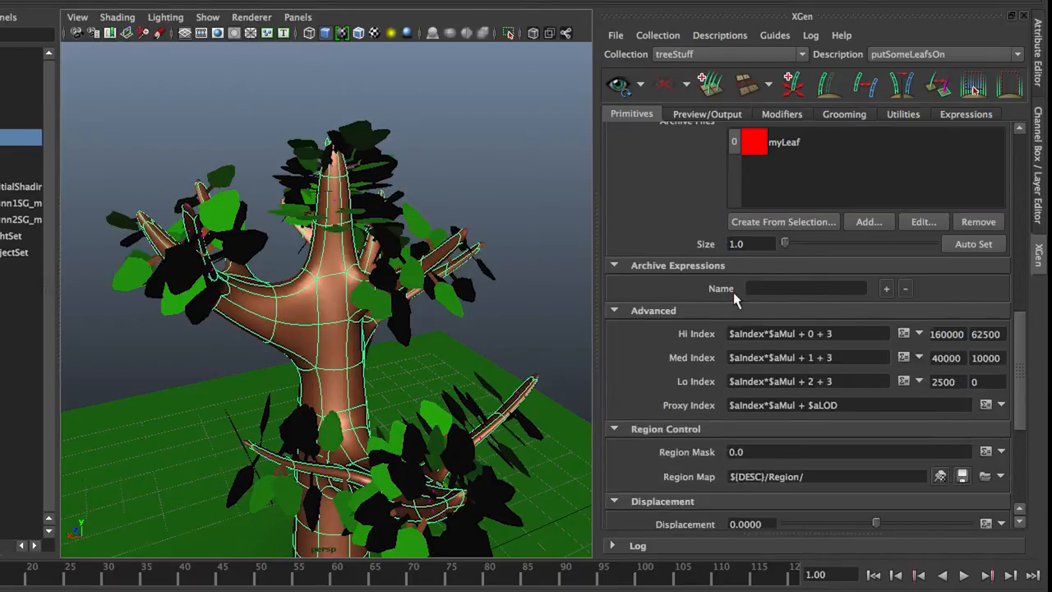
Adjust the leaf Length and Width sliders down toward 0.9
scroll(up, 3)
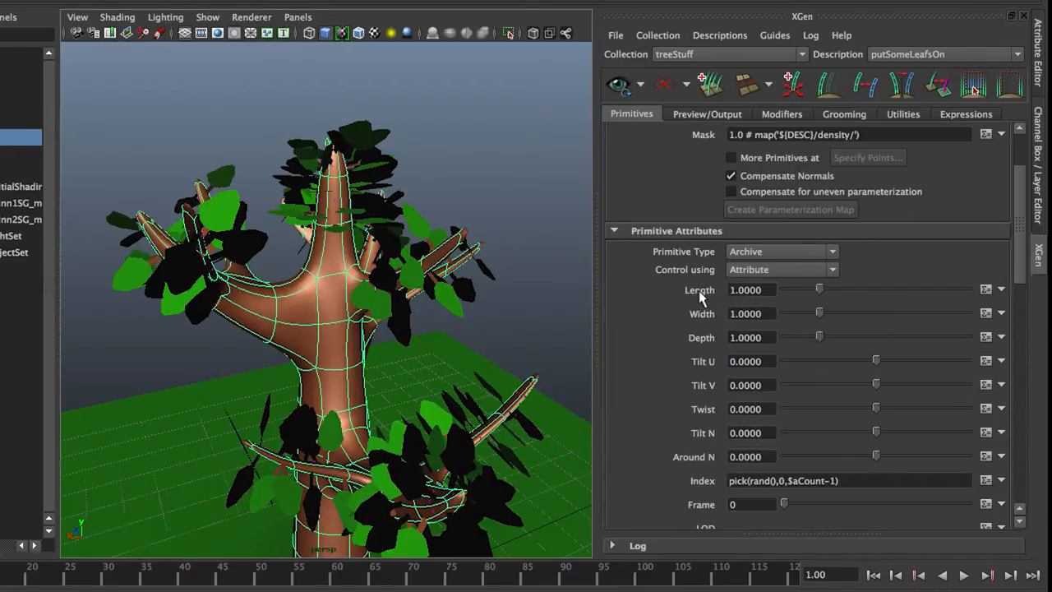
drag(819, 289, 831, 289)
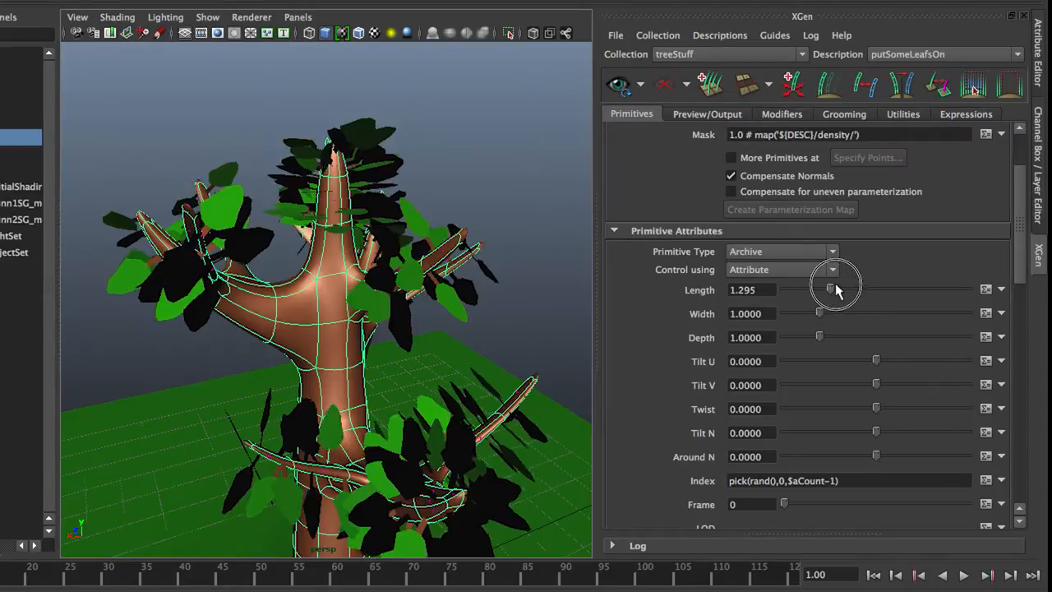
drag(830, 289, 818, 289)
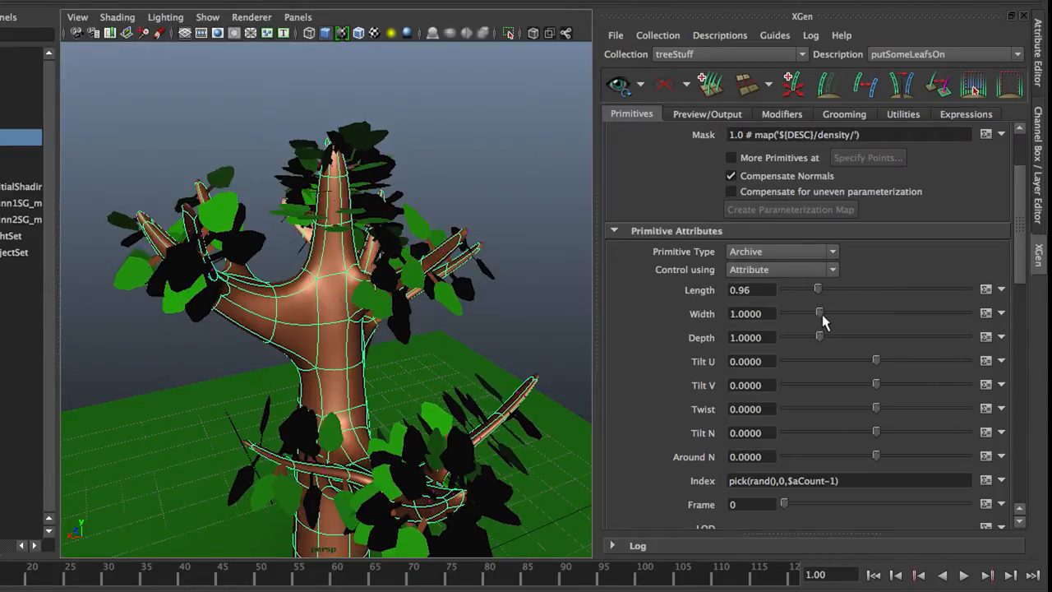
drag(818, 337, 835, 337)
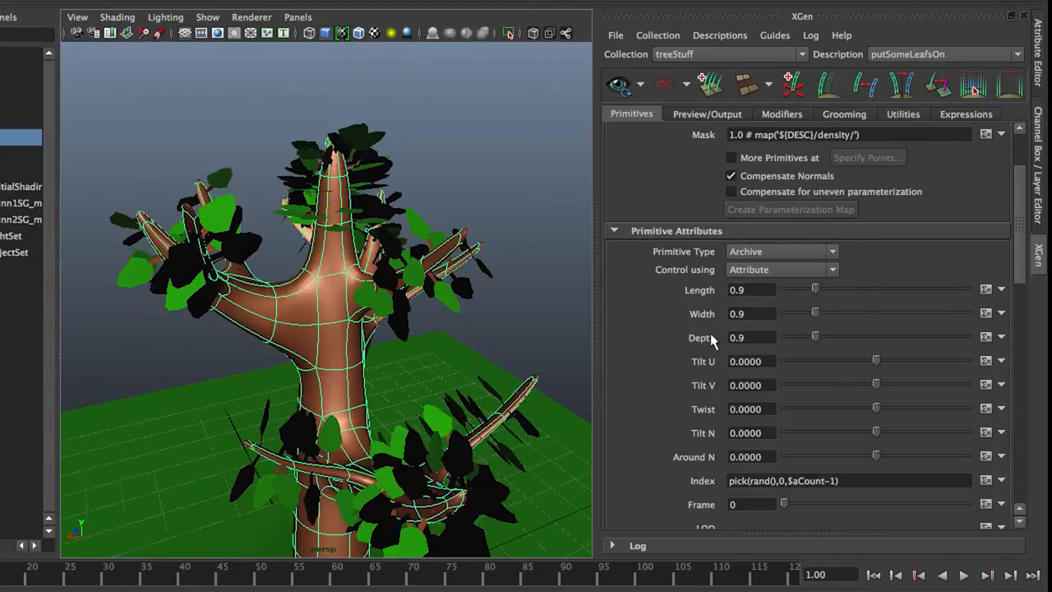
mouse_move(986, 337)
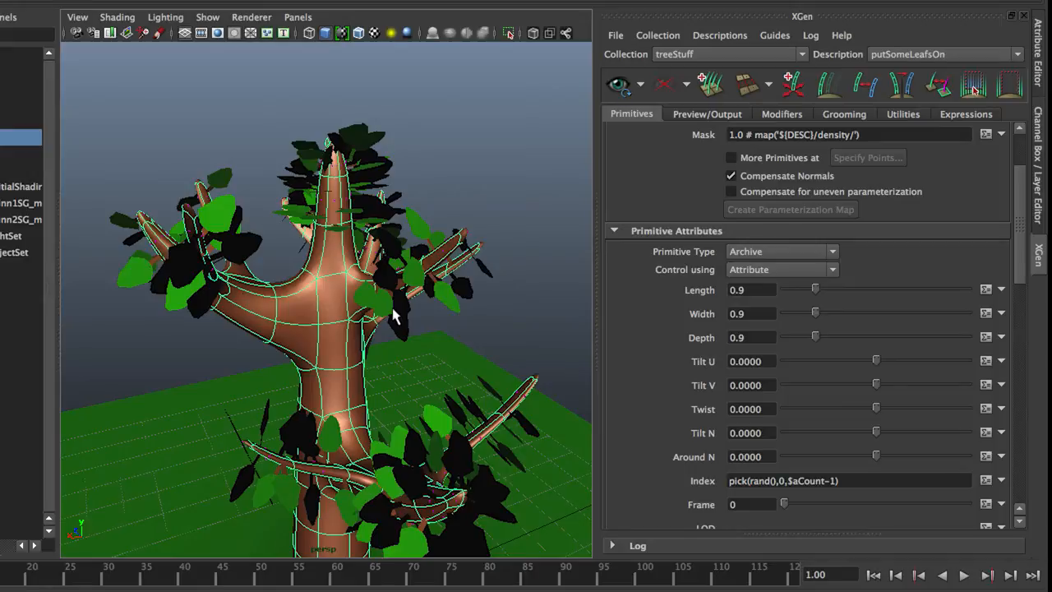
mouse_move(411, 322)
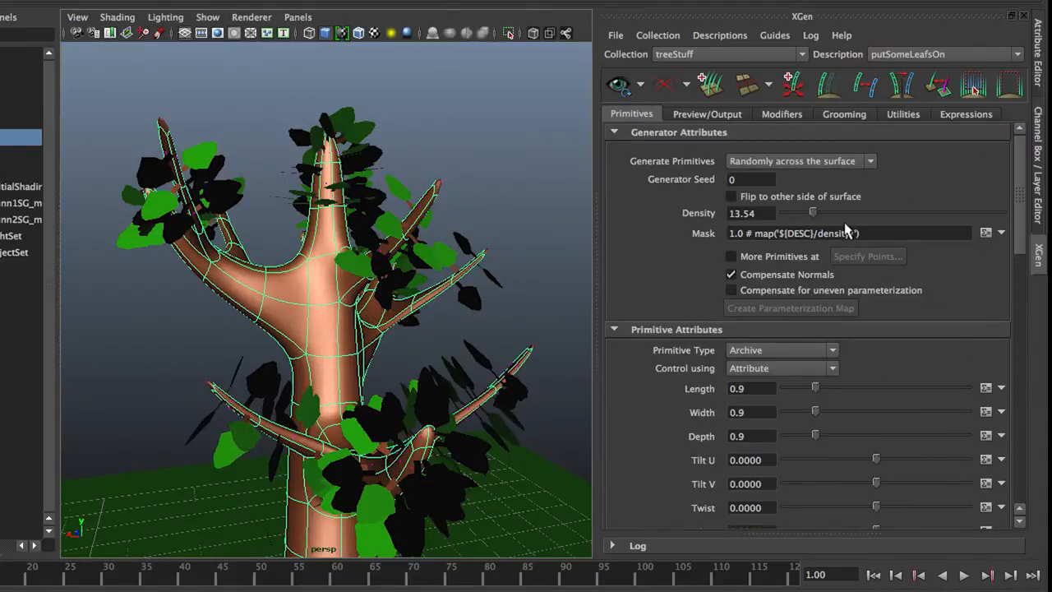
Set Twist to 44.395, Tilt U to 0.065, Tilt V to 0.025 and render a mental ray preview
drag(814, 214, 842, 214)
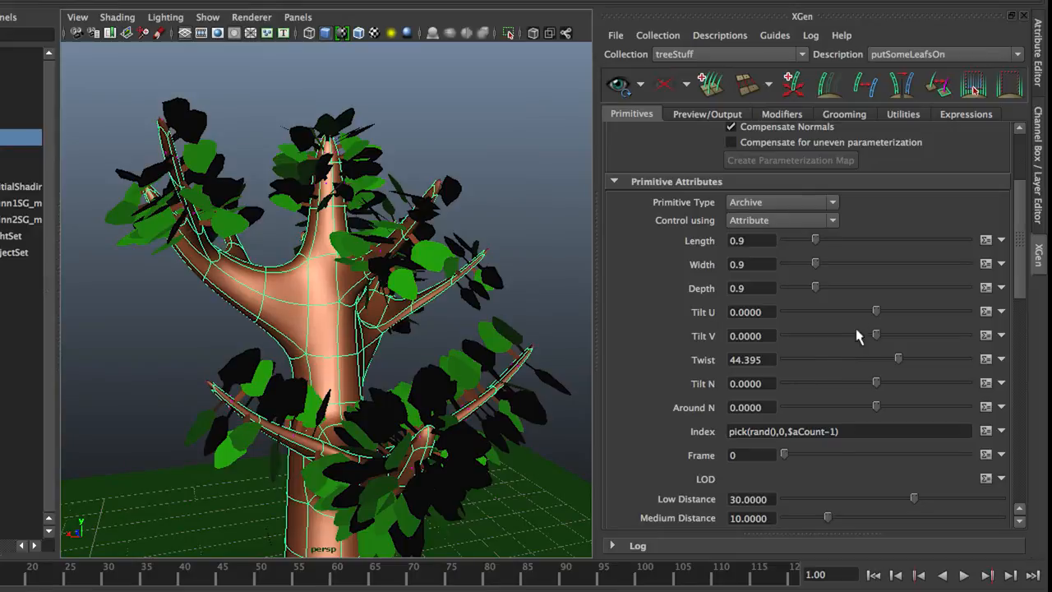
drag(874, 310, 881, 311)
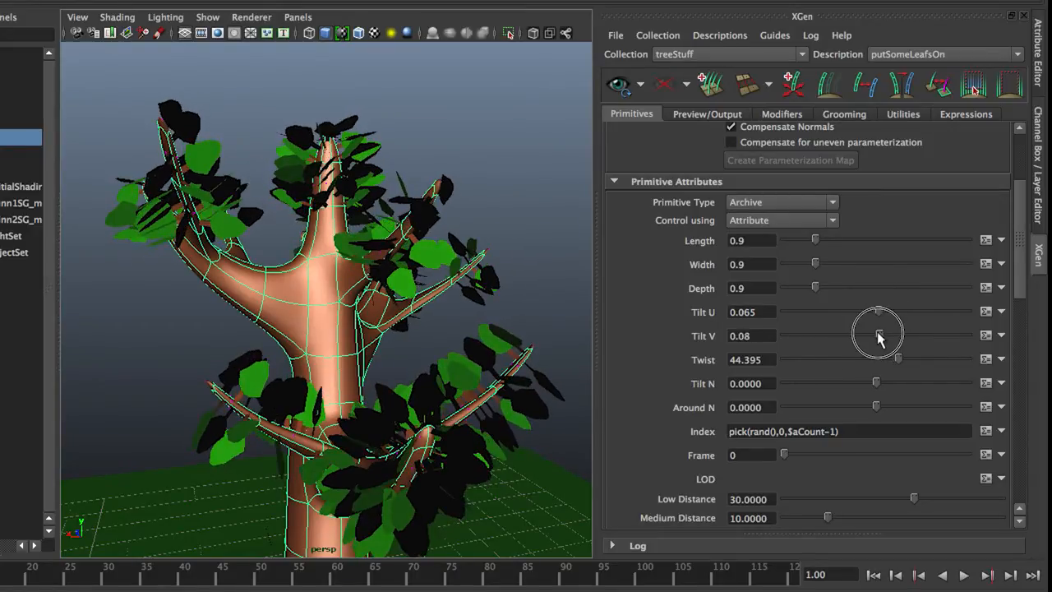
drag(877, 335, 877, 335)
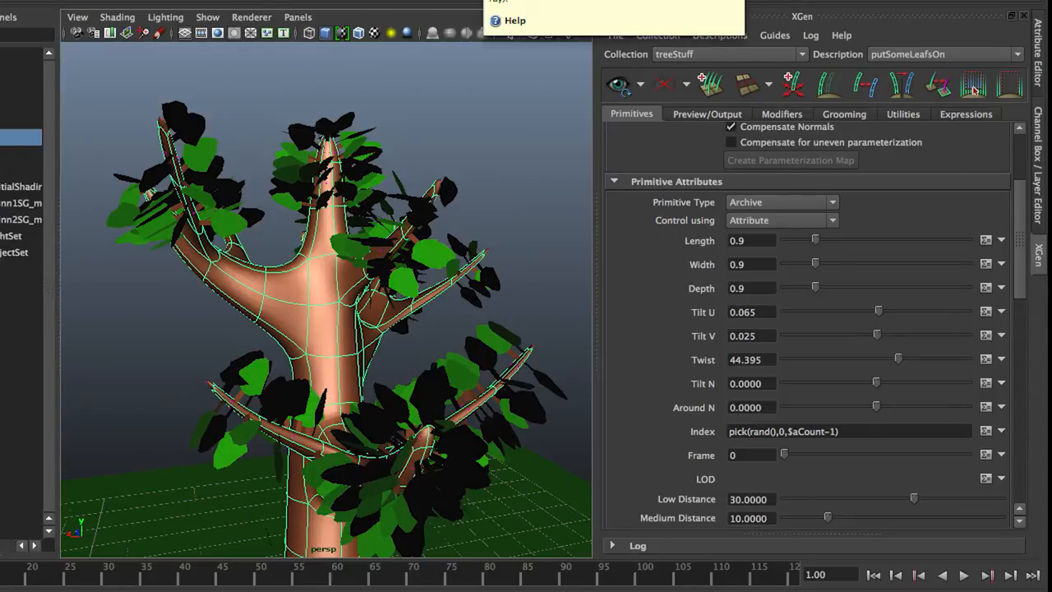
mouse_move(851, 330)
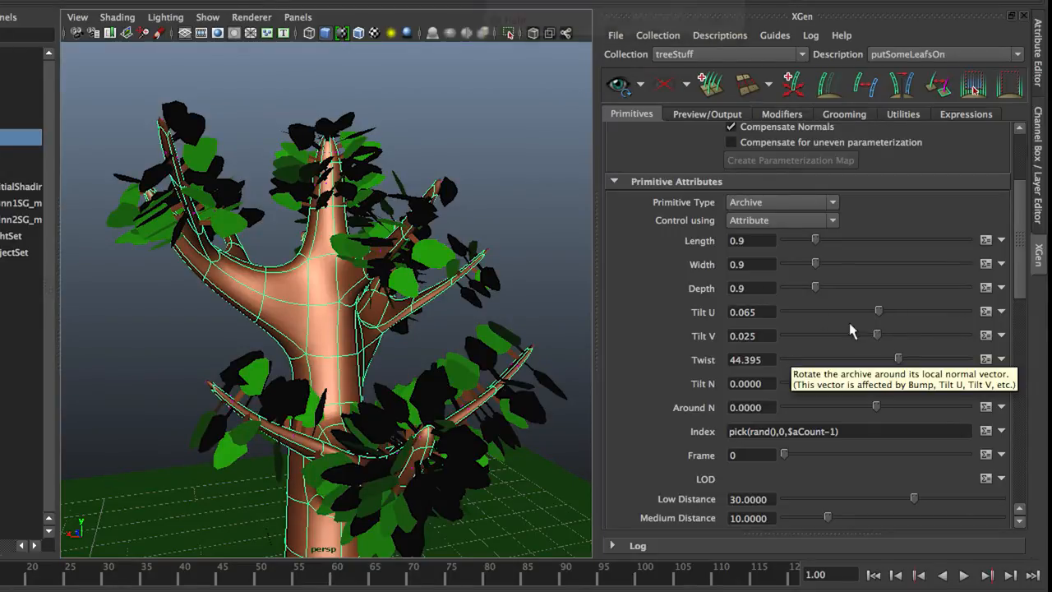
click(841, 34)
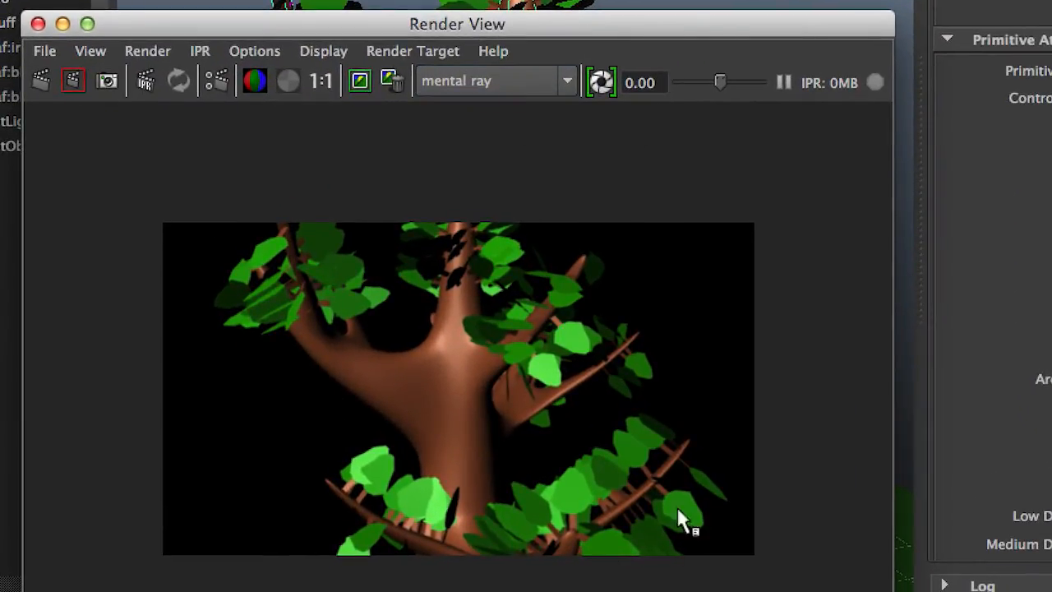
mouse_move(873, 384)
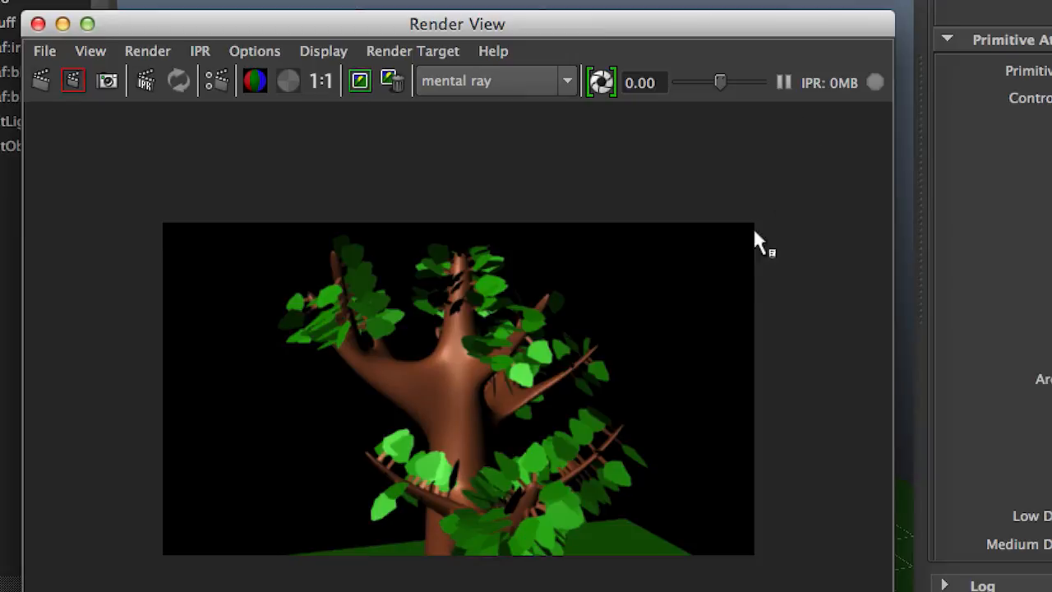
mouse_move(723, 327)
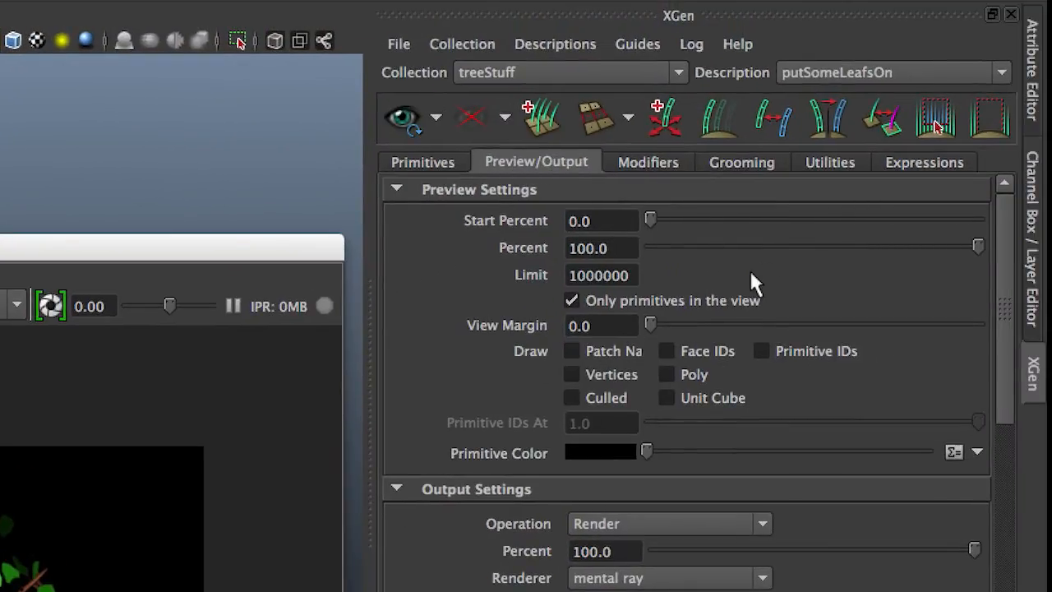
Set the Output Settings Percent to 50 in the Preview/Output tab
scroll(down, 3)
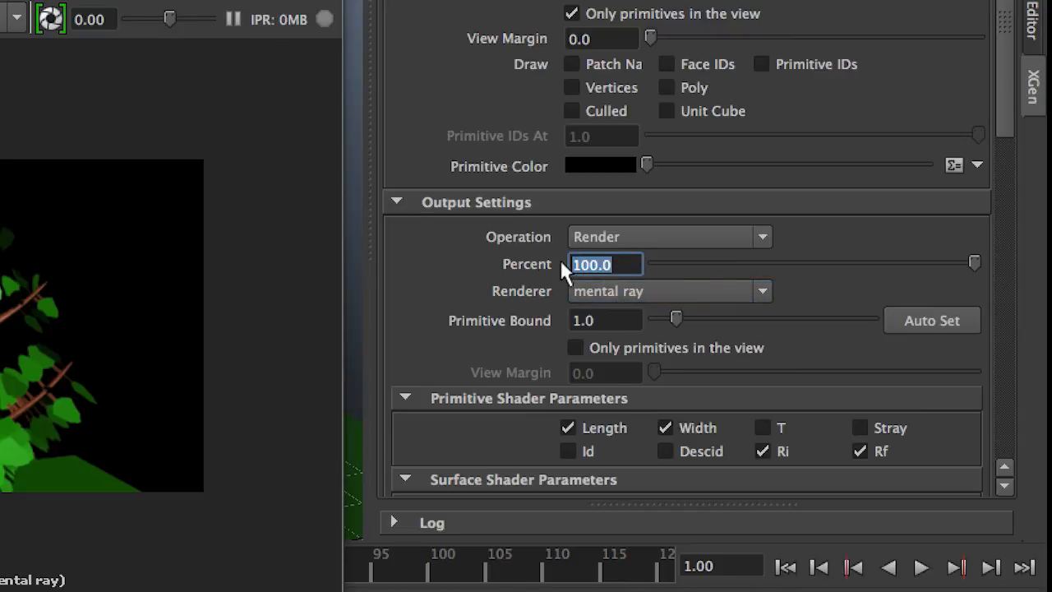
text(50)
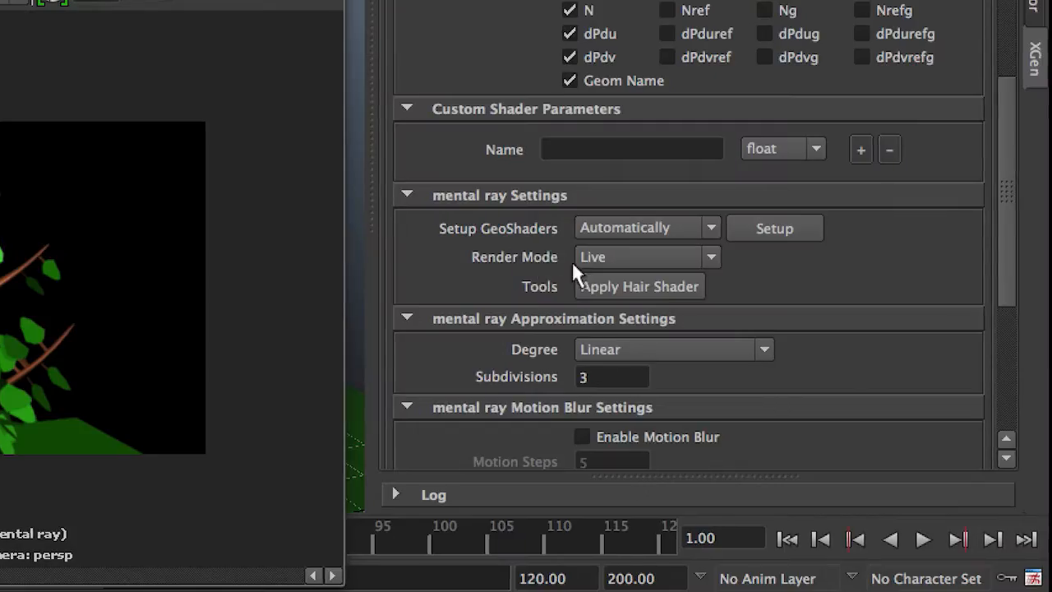
mouse_move(721, 270)
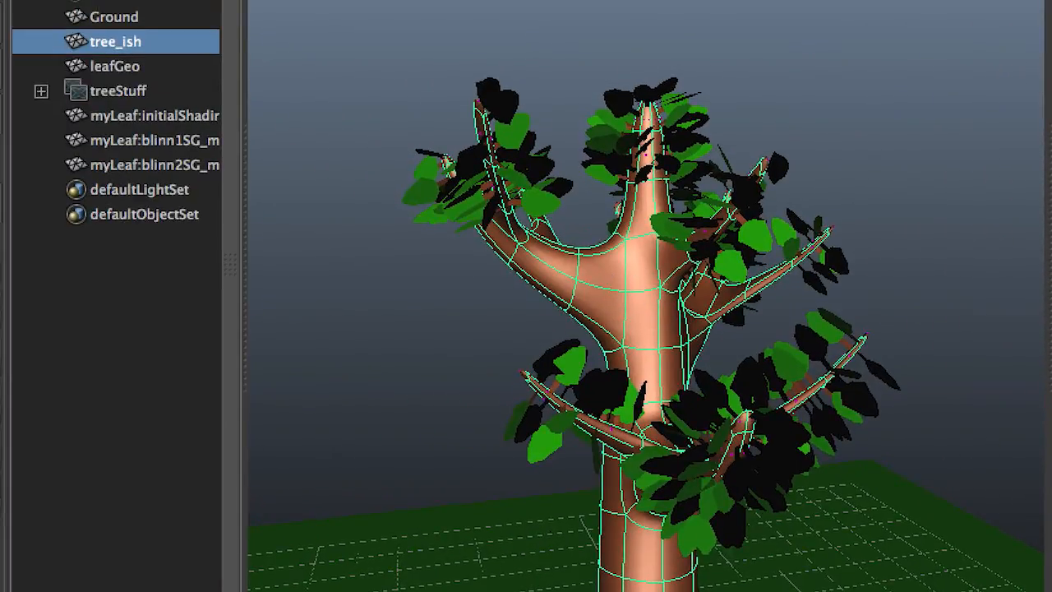
Bring up the XGen File menu's export options for batch render patches
click(584, 51)
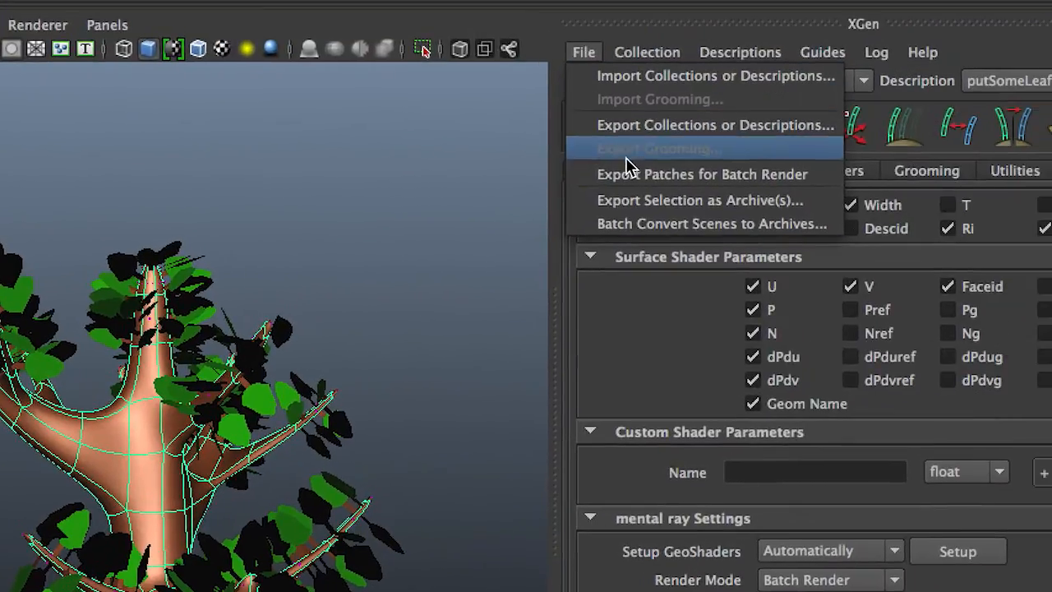
mouse_move(637, 178)
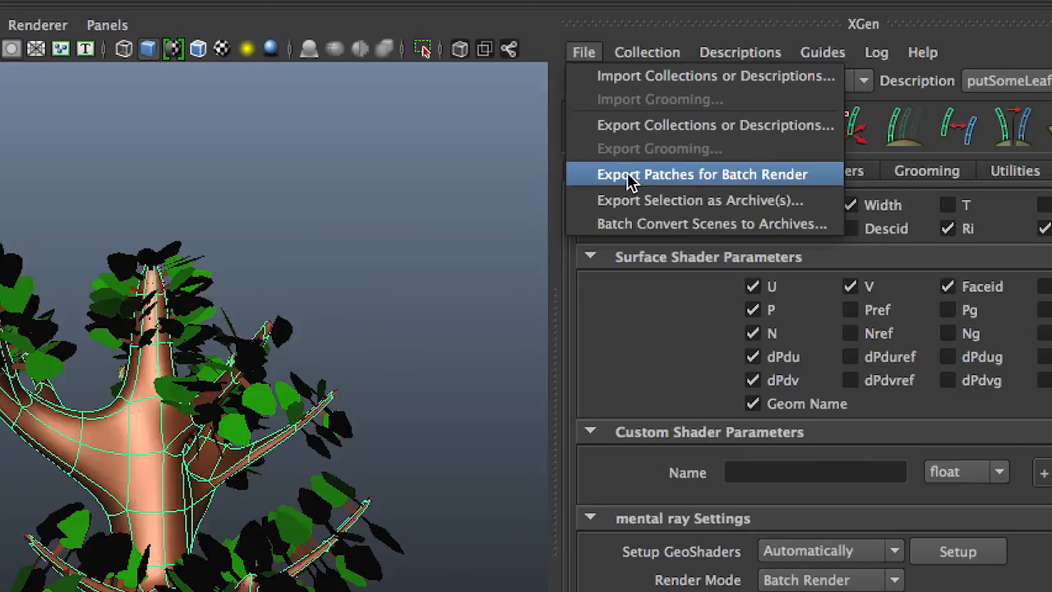
mouse_move(480, 250)
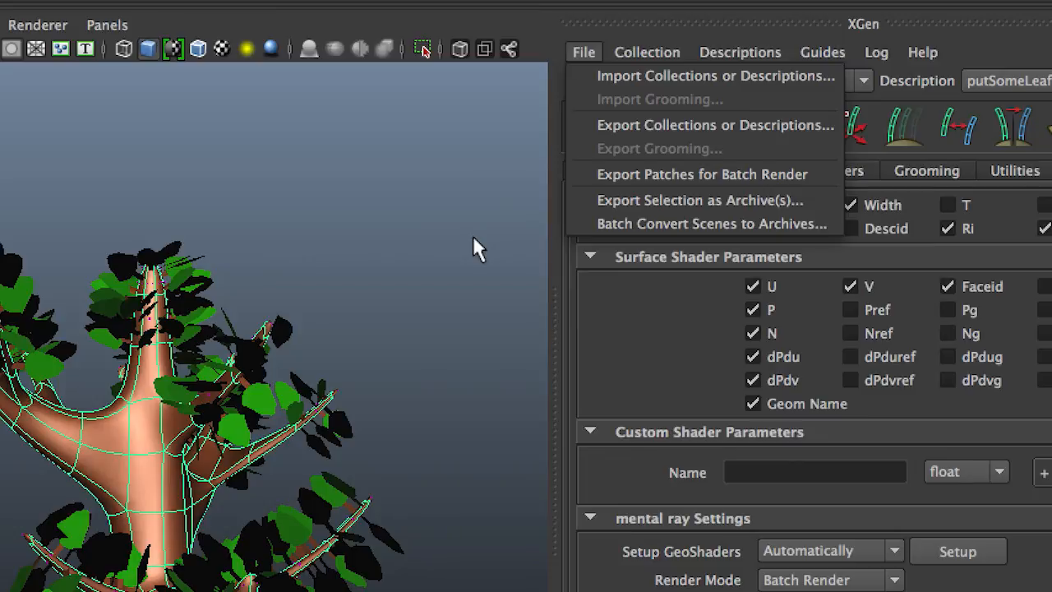
mouse_move(403, 255)
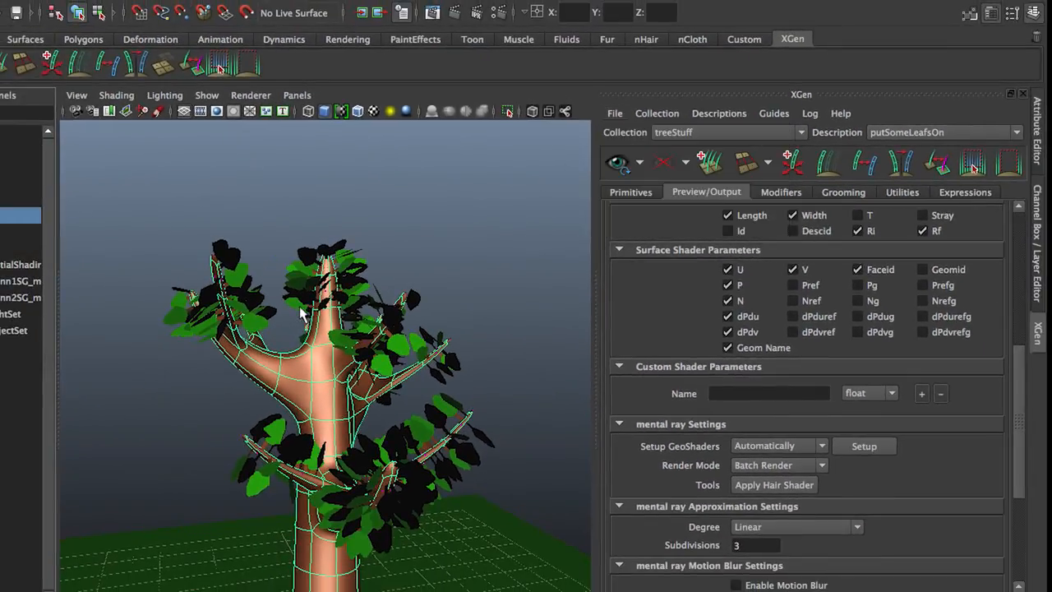
drag(299, 312, 395, 340)
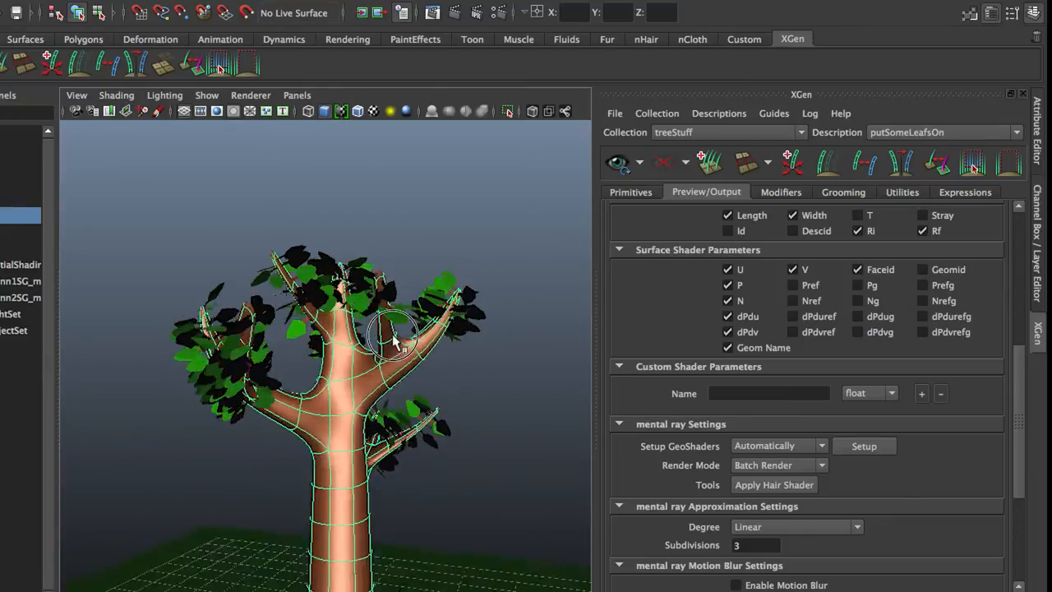
drag(397, 340, 217, 394)
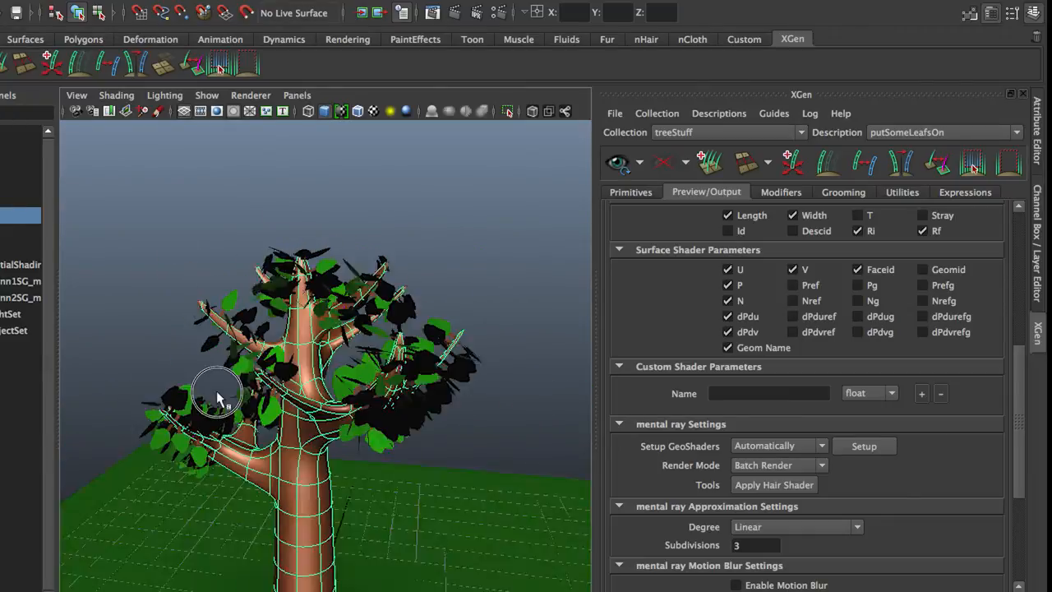